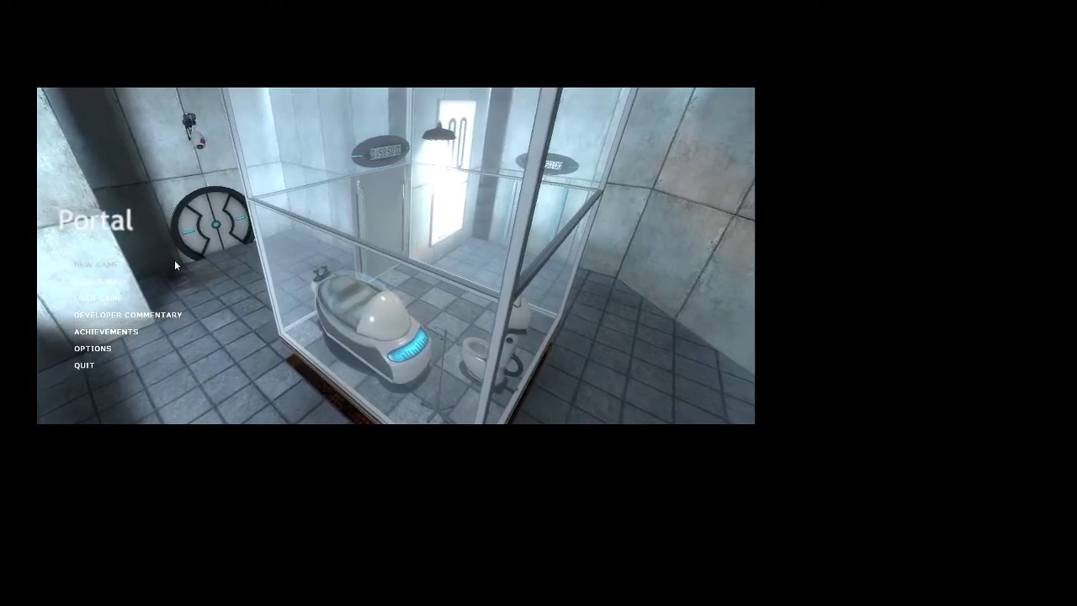
- Start a new game from the Portal main menu
left_click(96, 264)
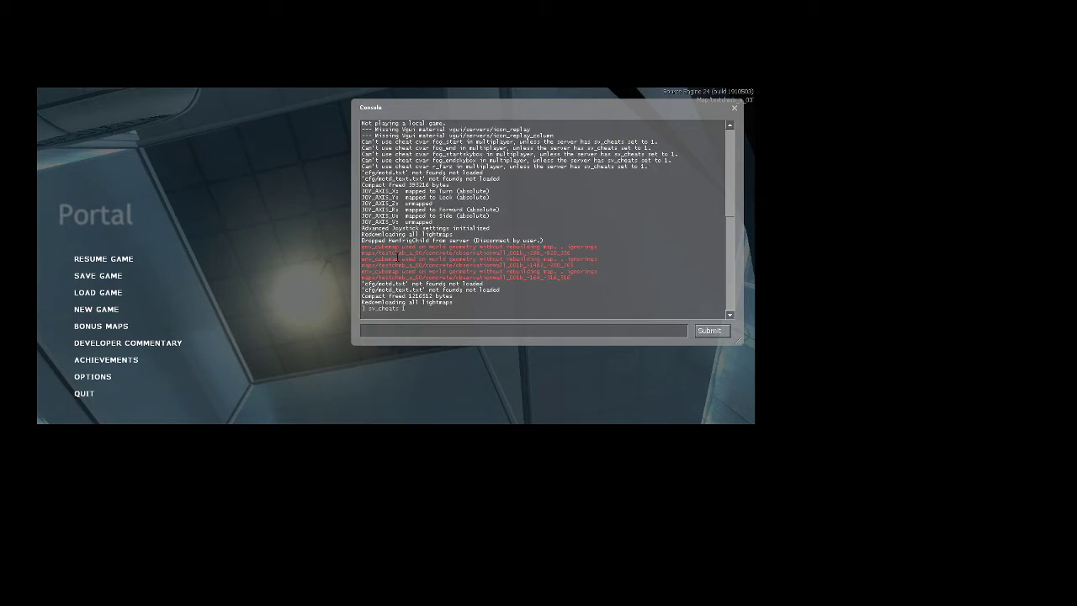
- Run the 'give w...' weapon-granting cheat in the developer console
type("give w")
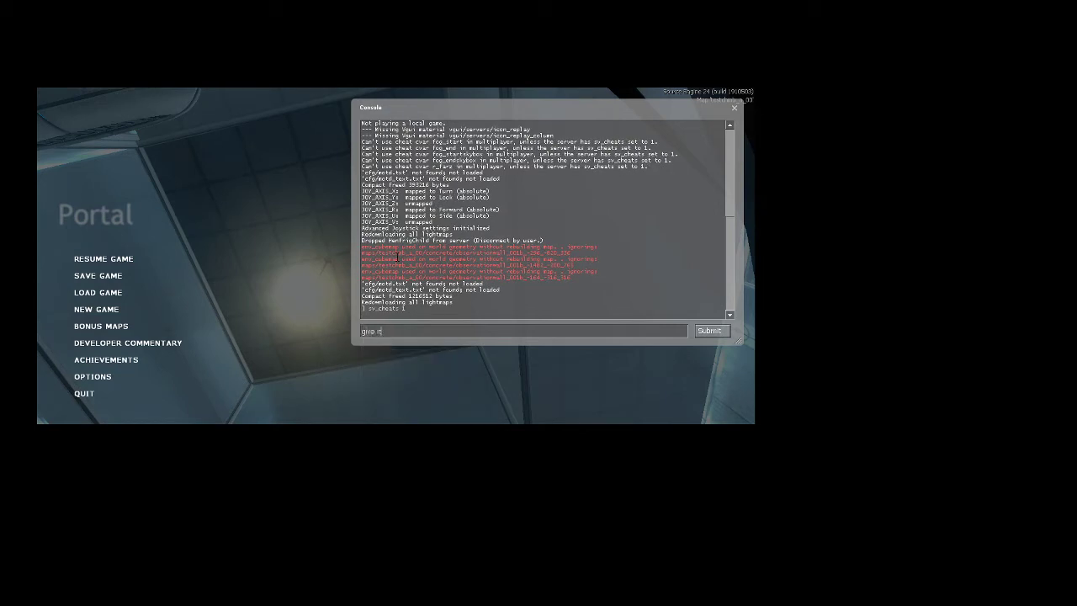
left_click(710, 329)
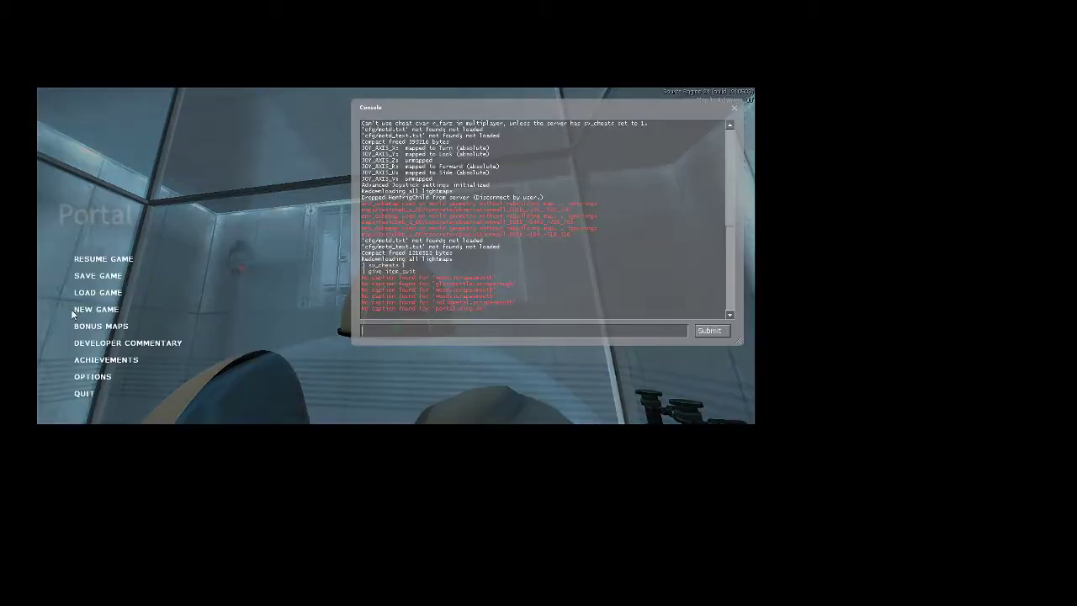
- Enable subtitle captioning in the Audio options and apply it
left_click(92, 377)
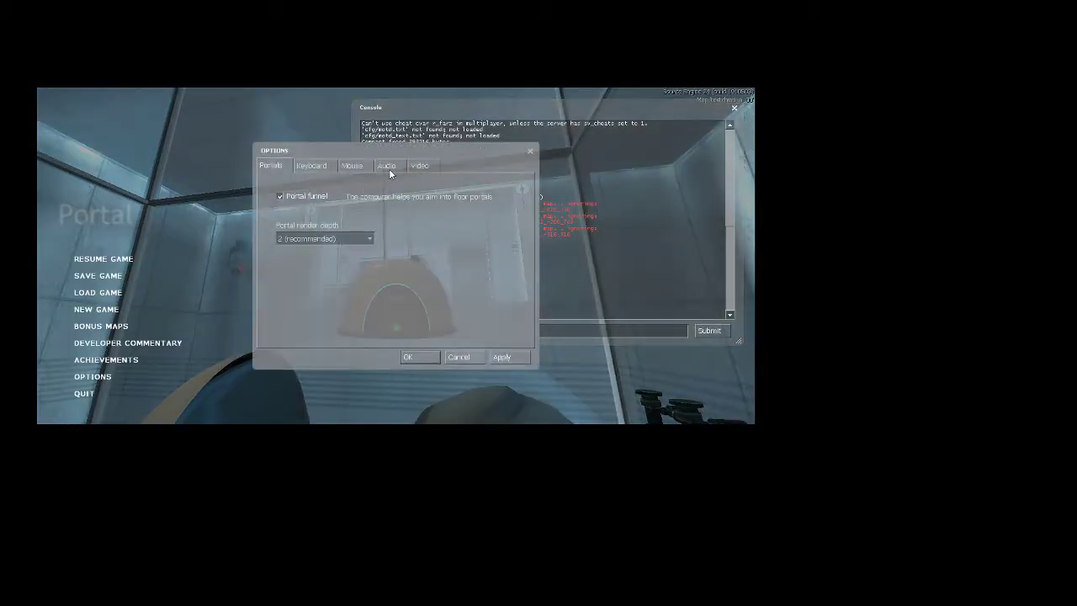
left_click(387, 165)
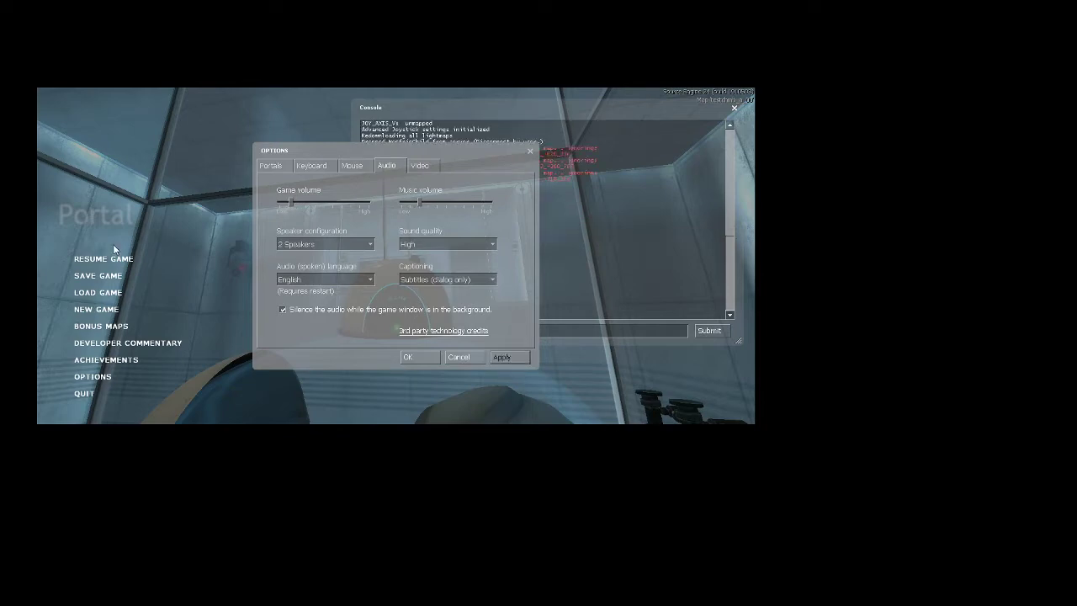
left_click(407, 357)
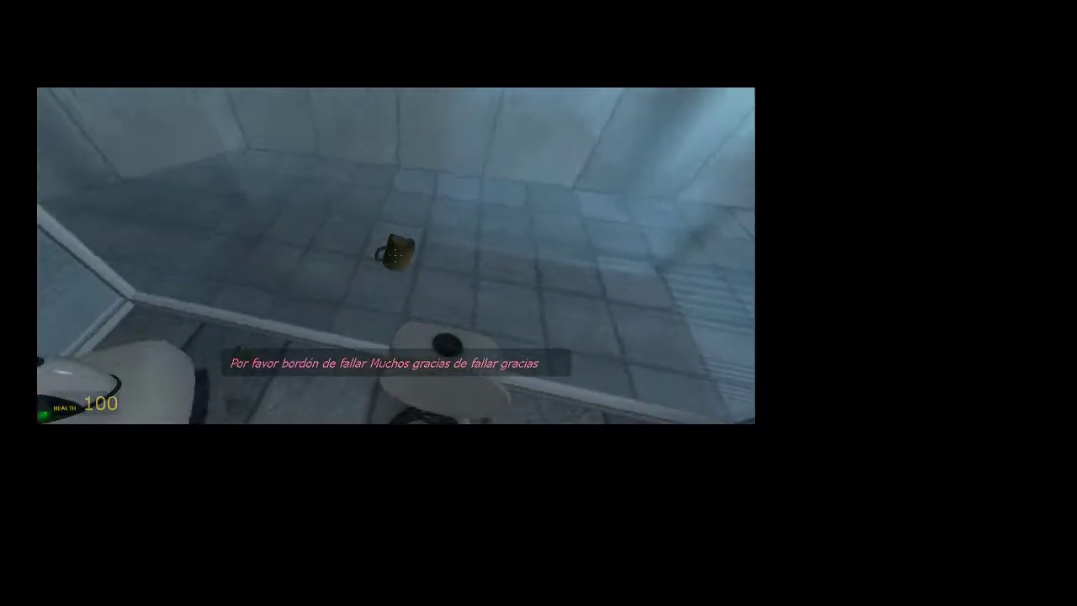
mouse_move(394, 252)
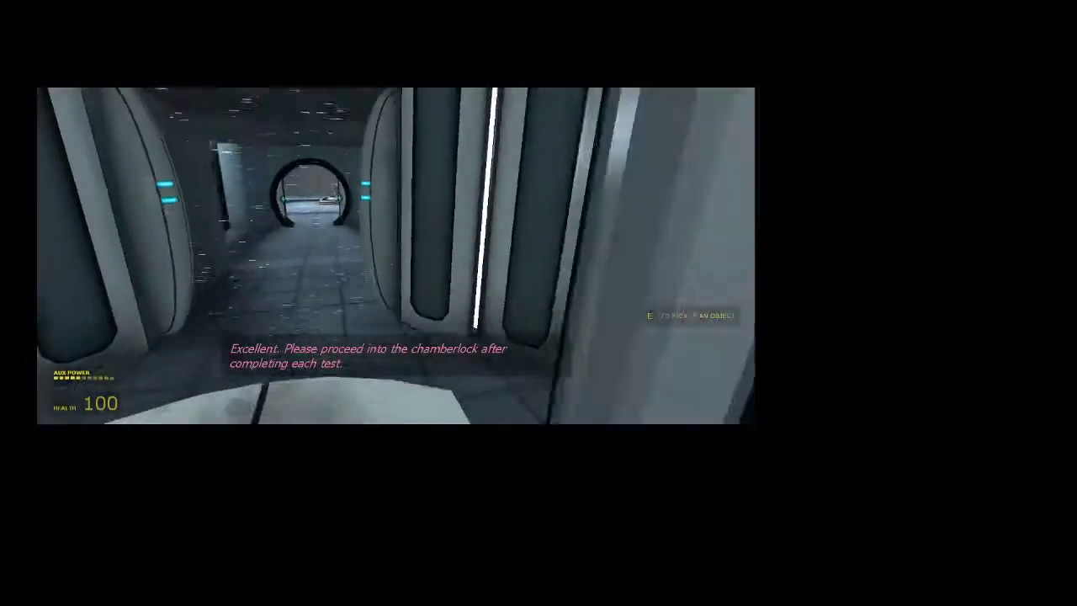
- Walk forward into the chamberlock elevator facing the emancipation grill
key("w")
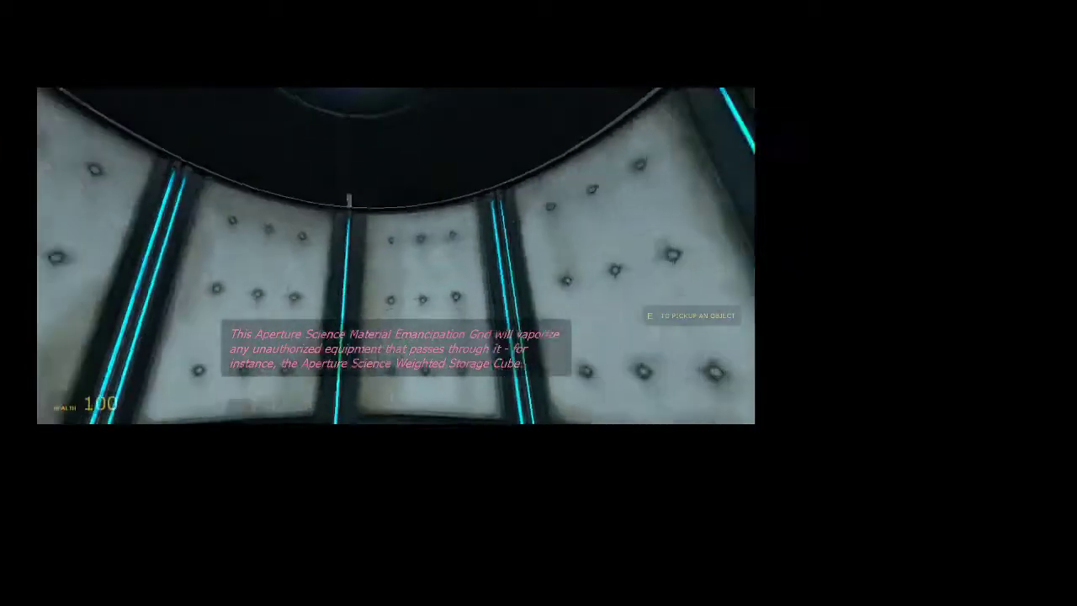
mouse_move(387, 253)
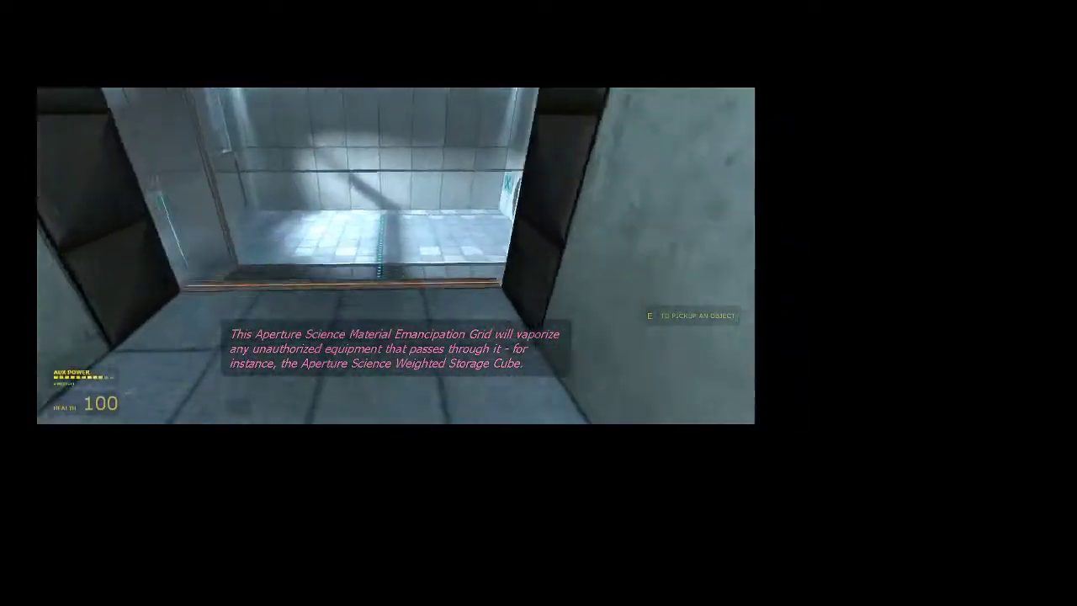
mouse_move(387, 252)
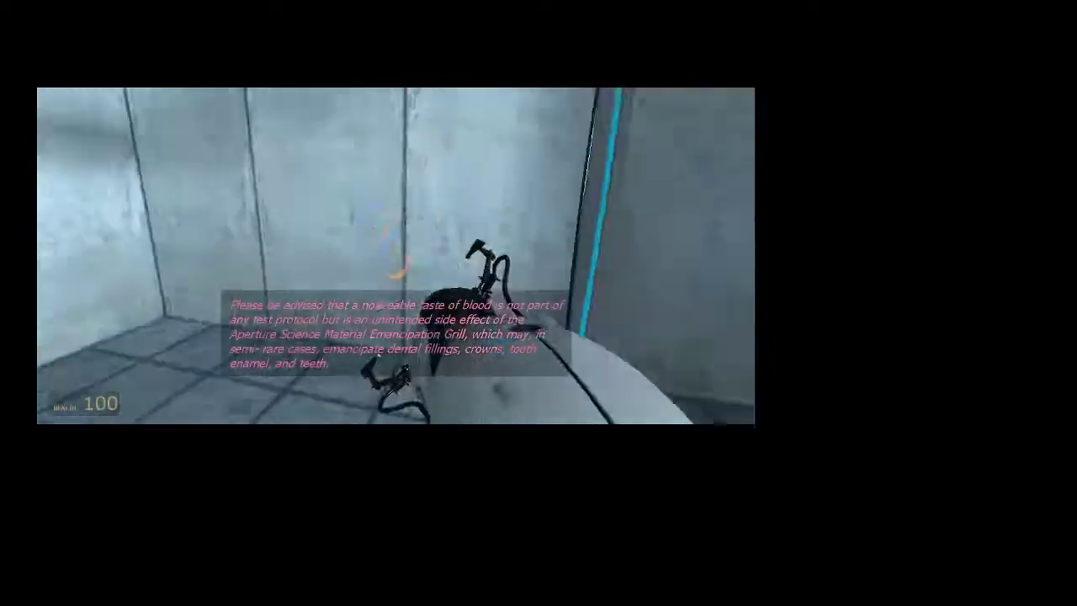
mouse_move(391, 253)
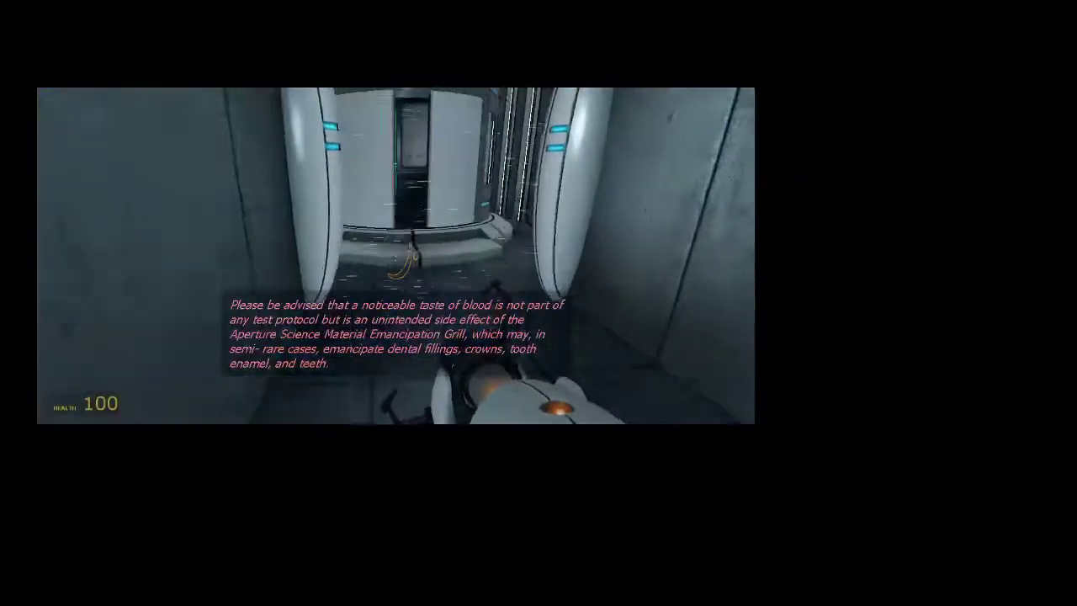
mouse_move(396, 252)
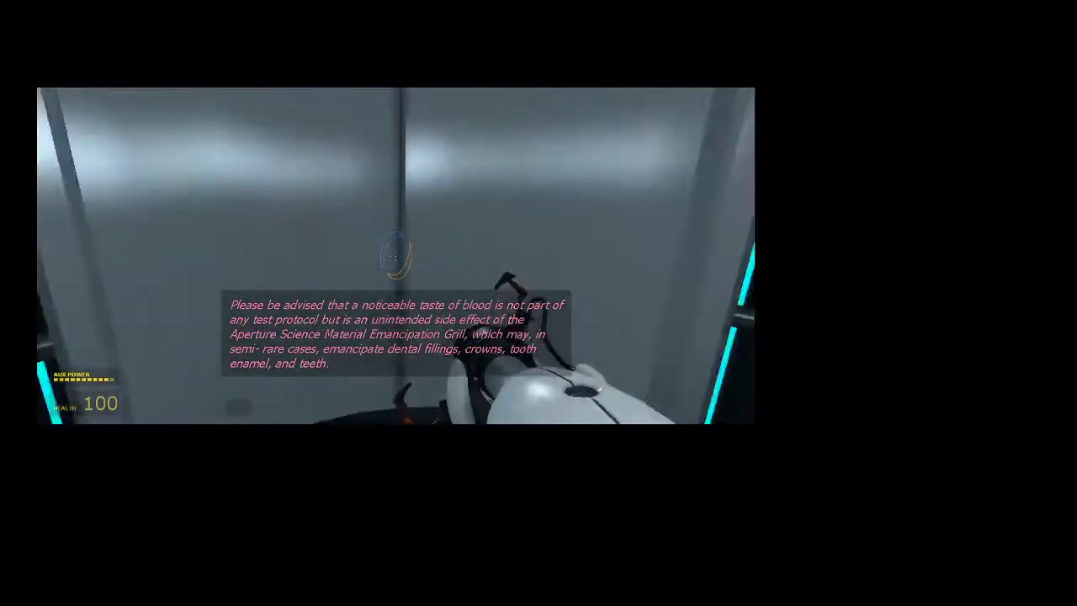
mouse_move(396, 252)
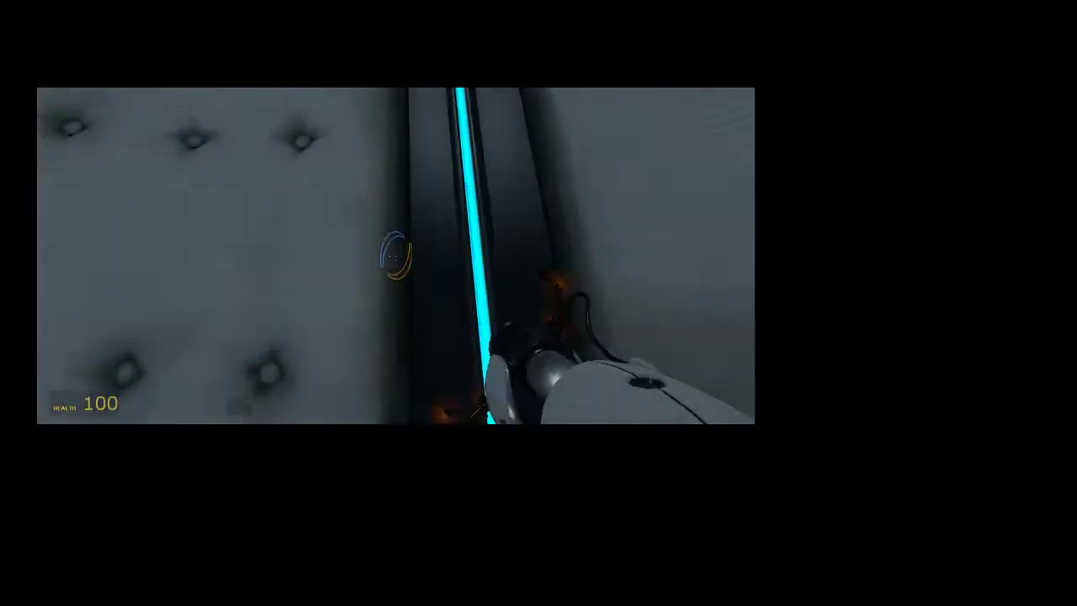
mouse_move(395, 255)
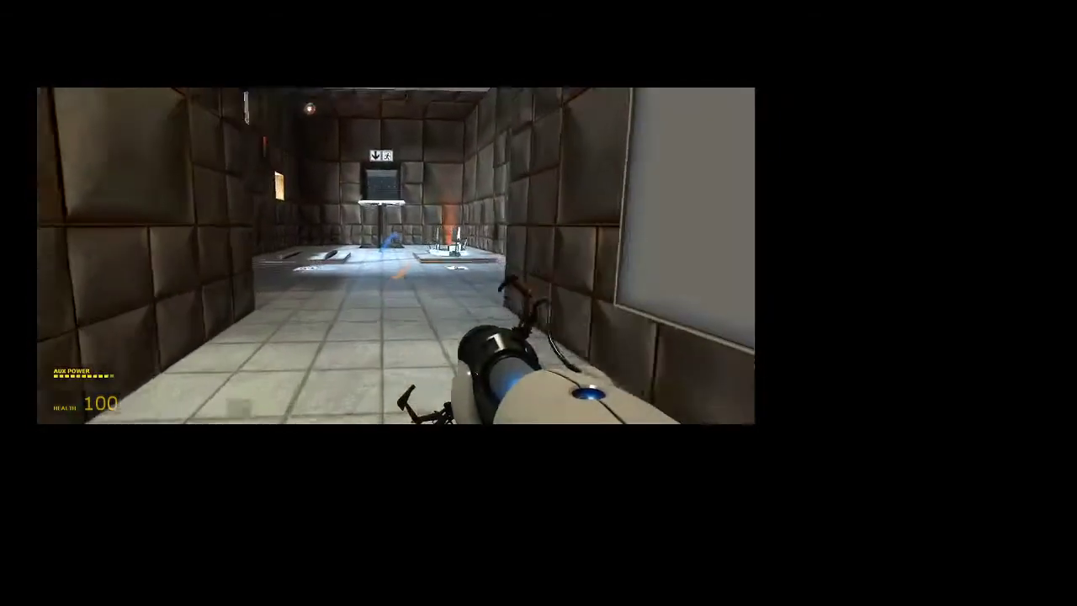
mouse_move(395, 253)
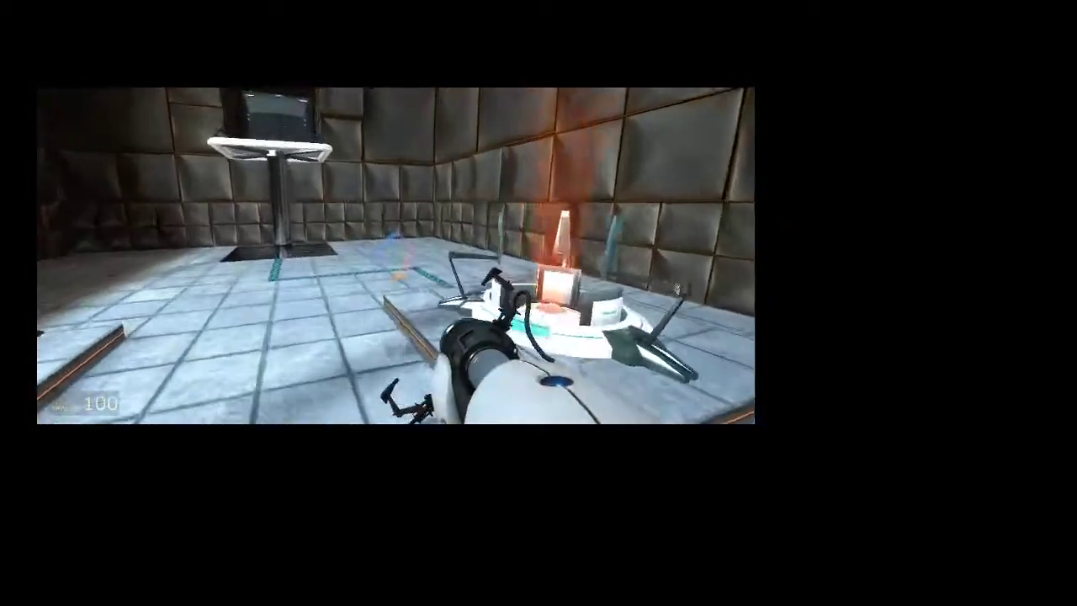
- Pause the game while crossing the turret chamber toward the far lift
key("Escape")
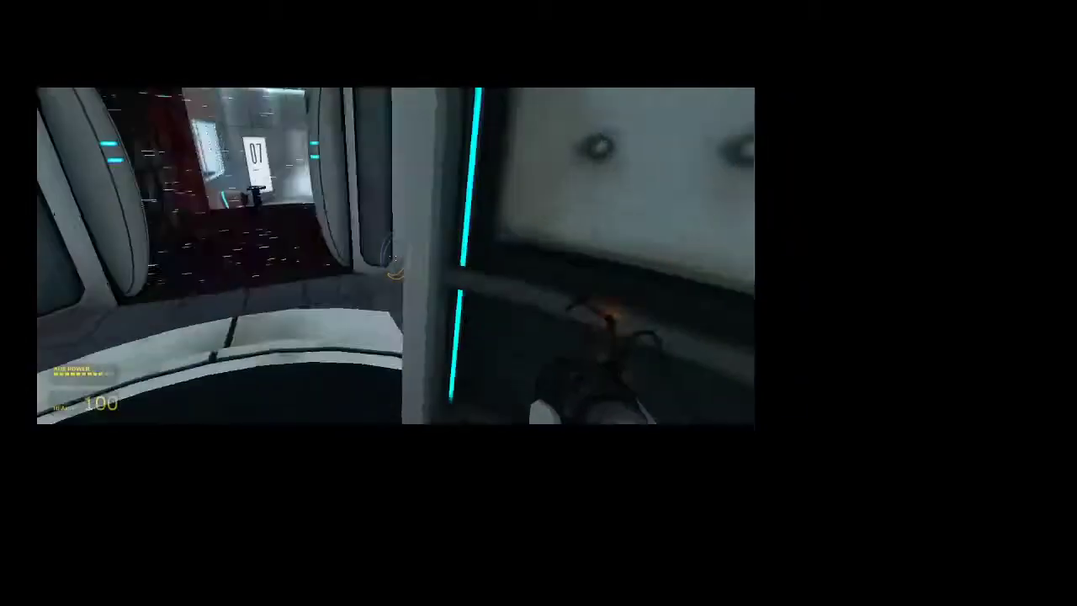
mouse_move(539, 253)
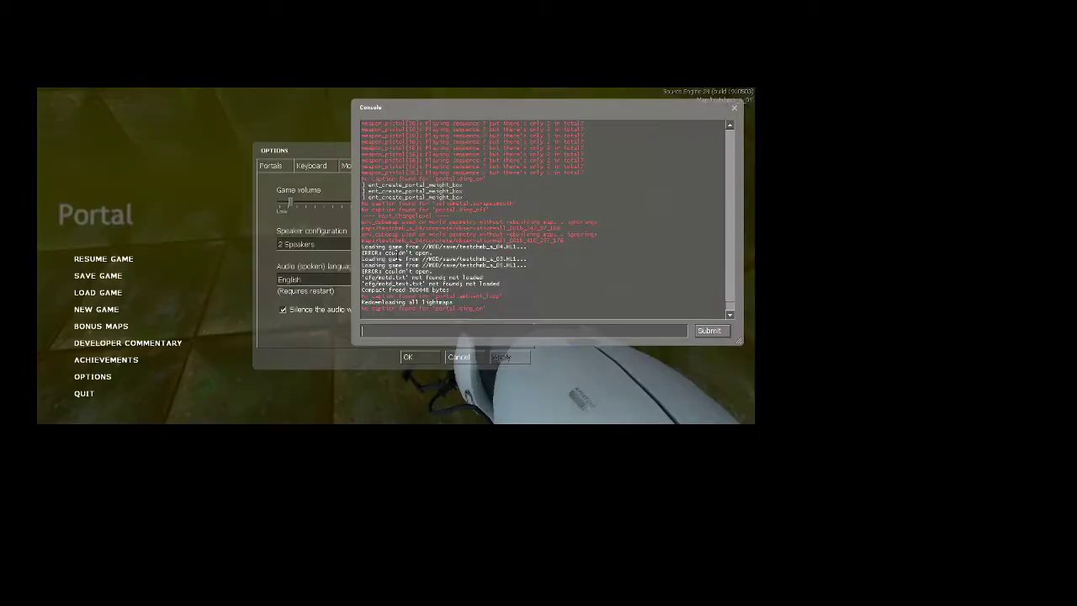
- Enter ent_create_portal_weight_box in the console to spawn a weighted storage cube
type("ent_create_portal_weight_box")
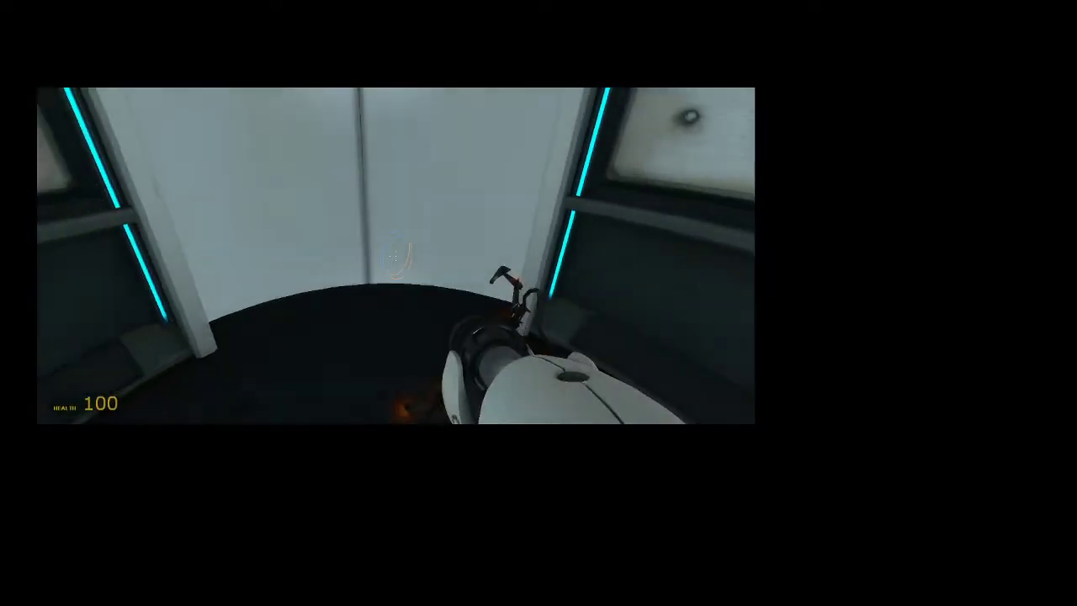
mouse_move(396, 253)
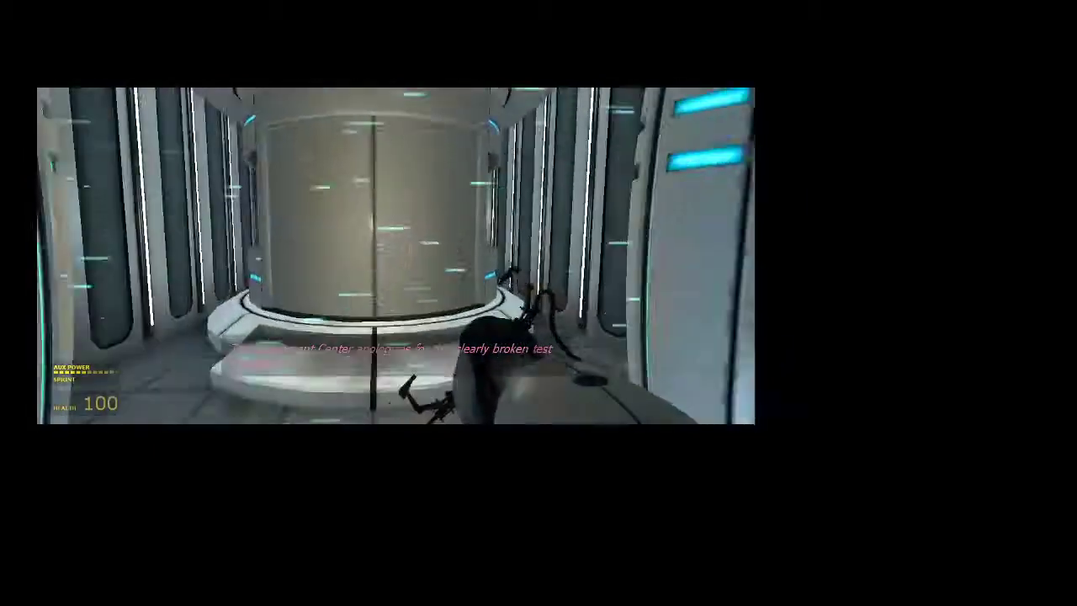
mouse_move(539, 253)
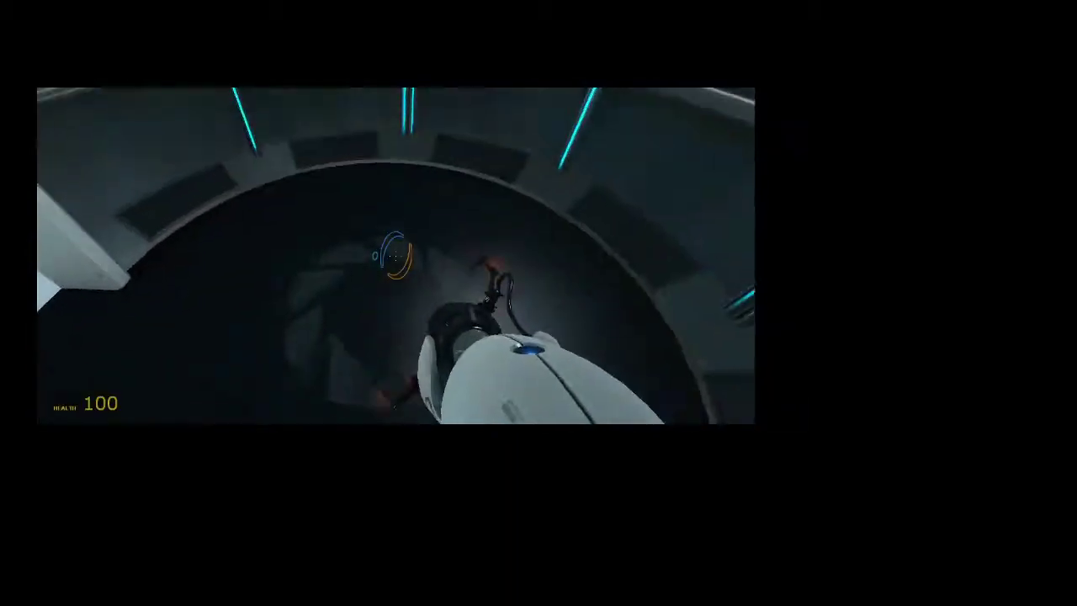
mouse_move(395, 252)
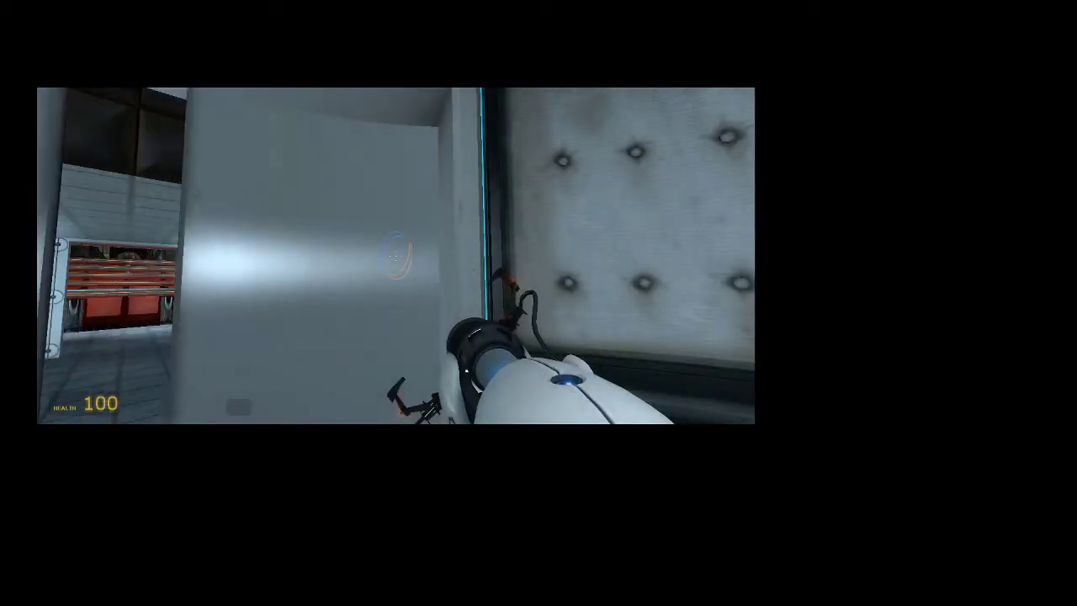
mouse_move(395, 252)
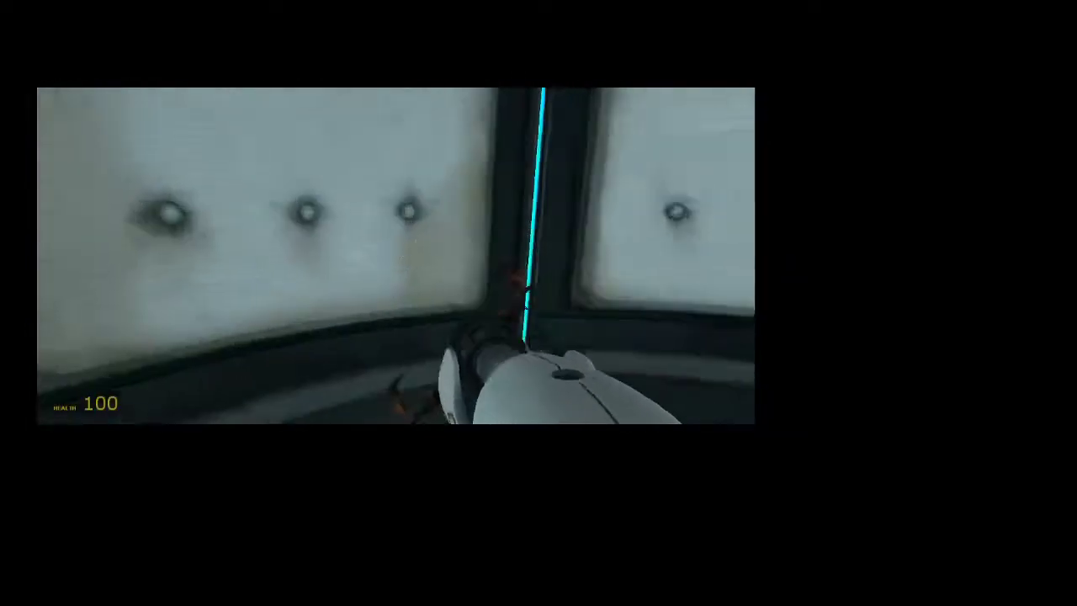
mouse_move(387, 252)
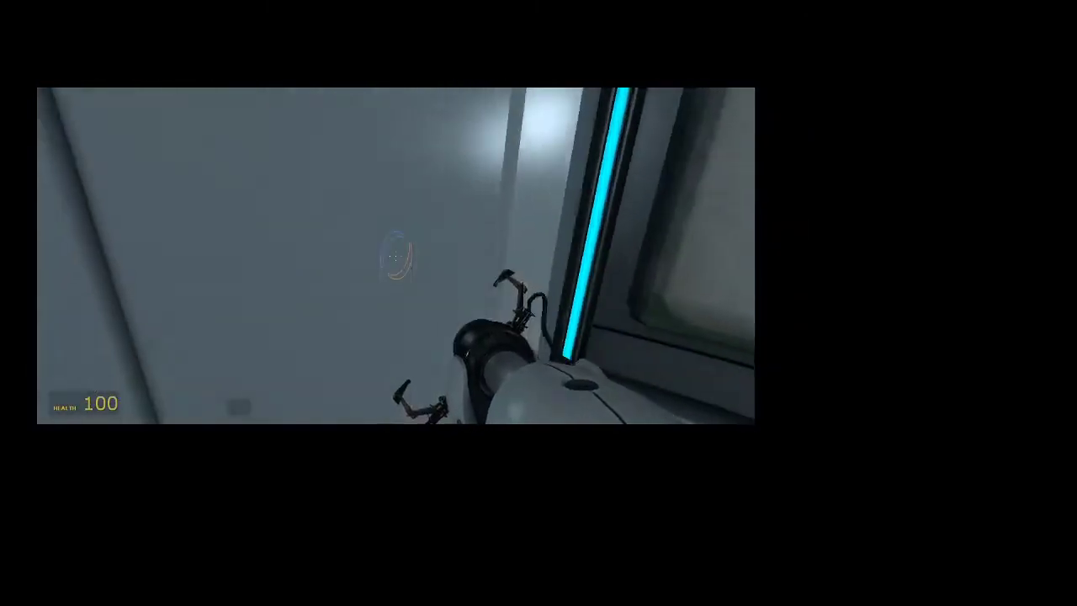
mouse_move(396, 252)
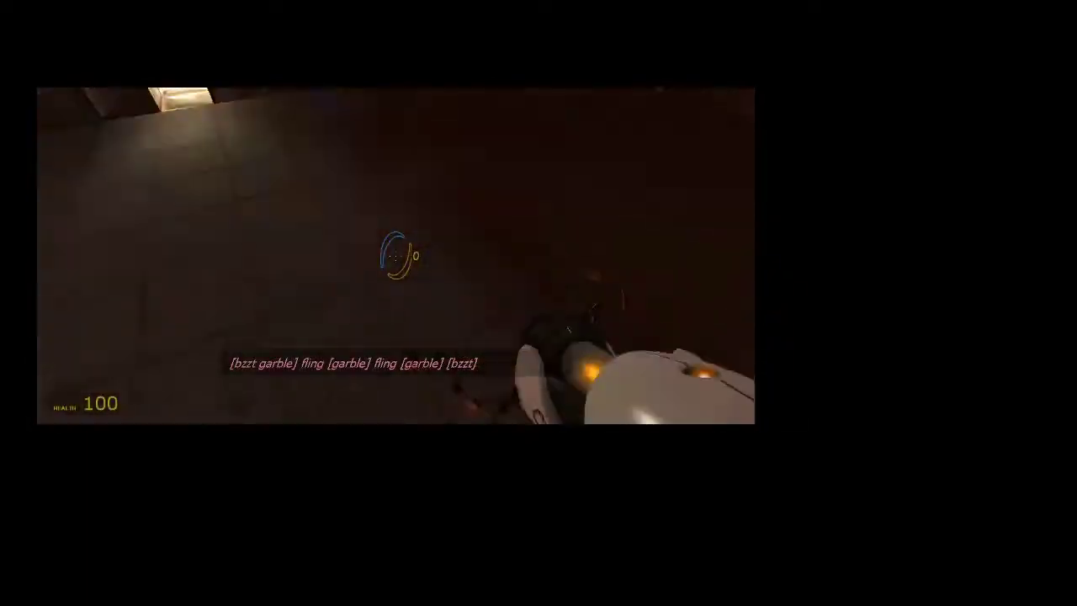
mouse_move(395, 256)
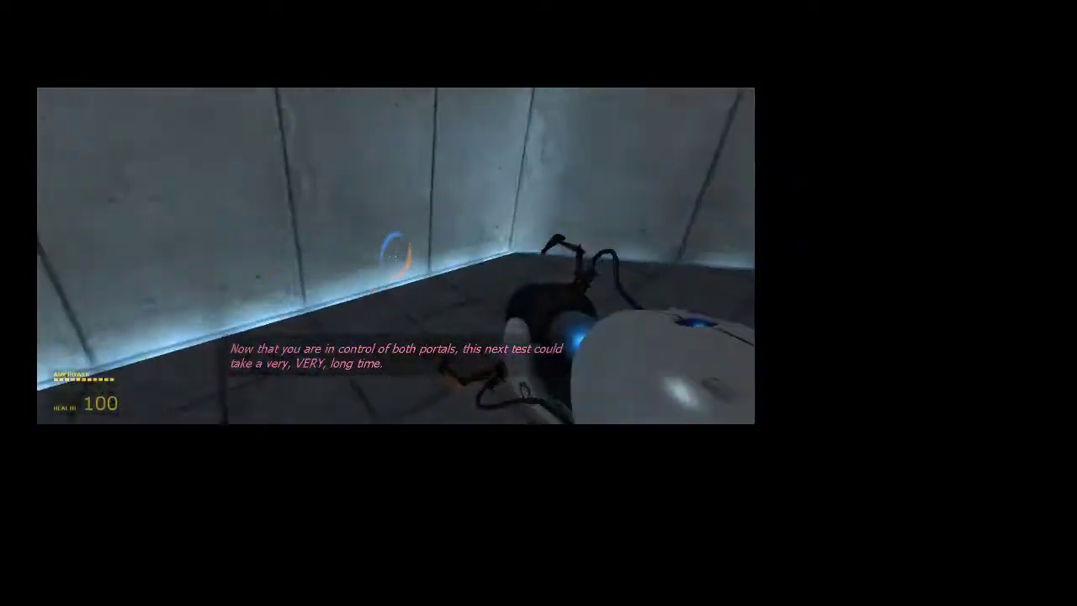
mouse_move(395, 252)
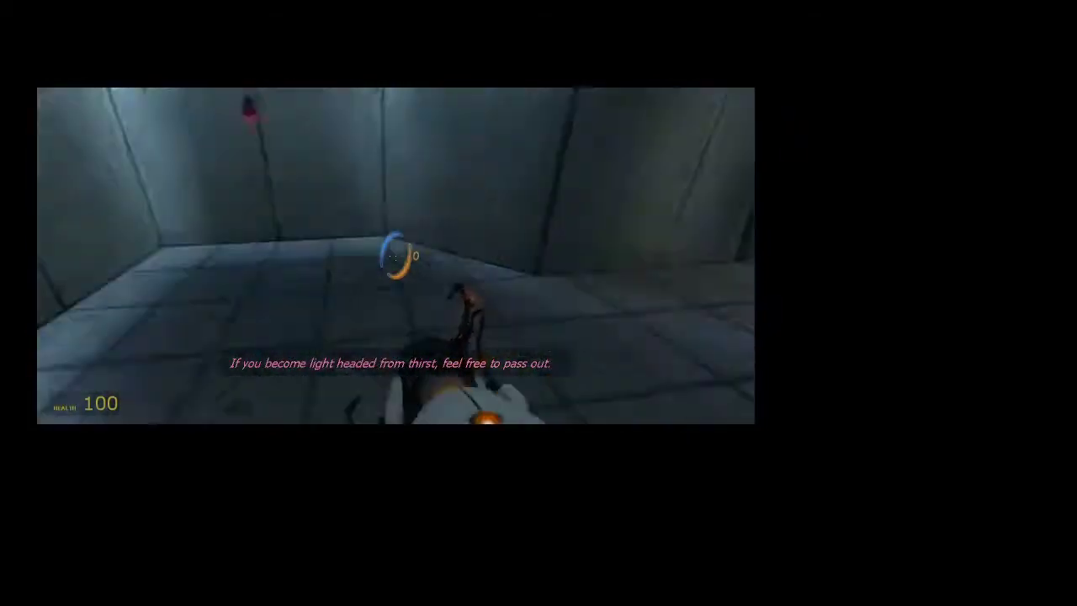
mouse_move(396, 253)
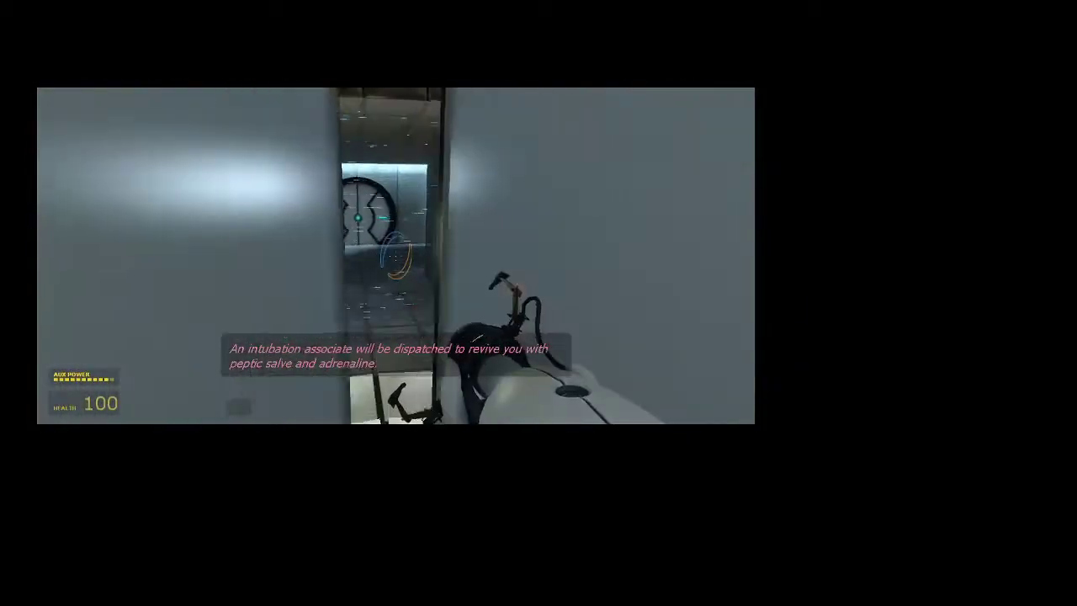
mouse_move(395, 252)
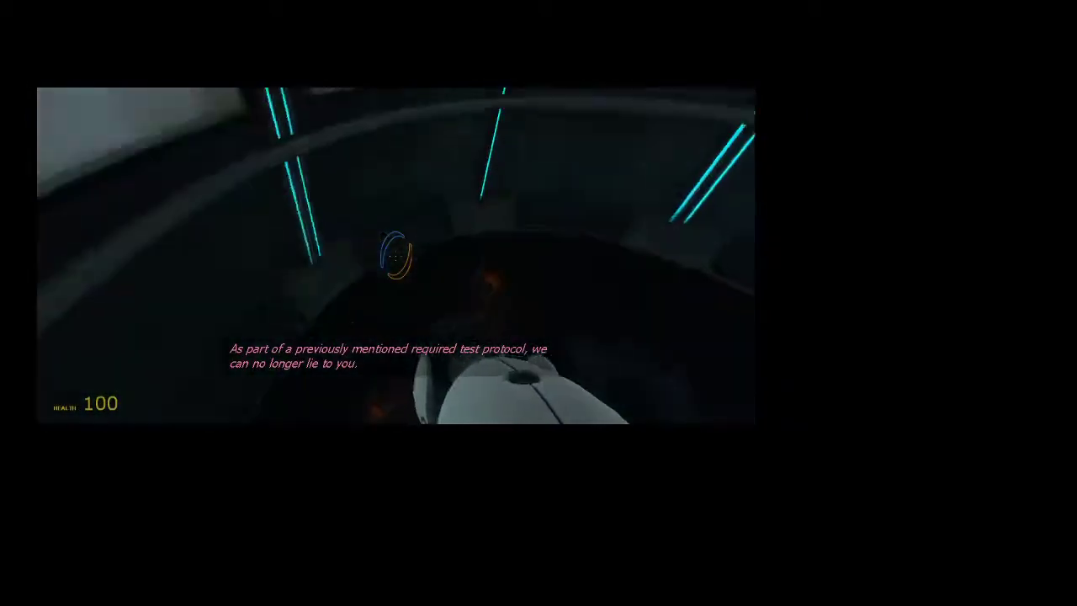
mouse_move(395, 260)
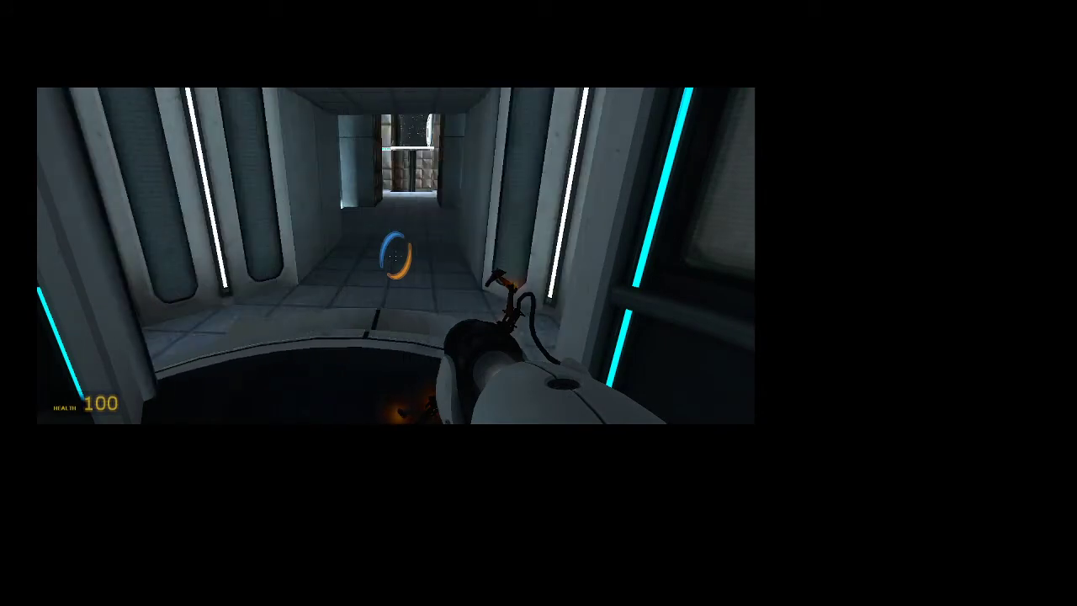
- Walk forward through the corridor into the round elevator
key("w")
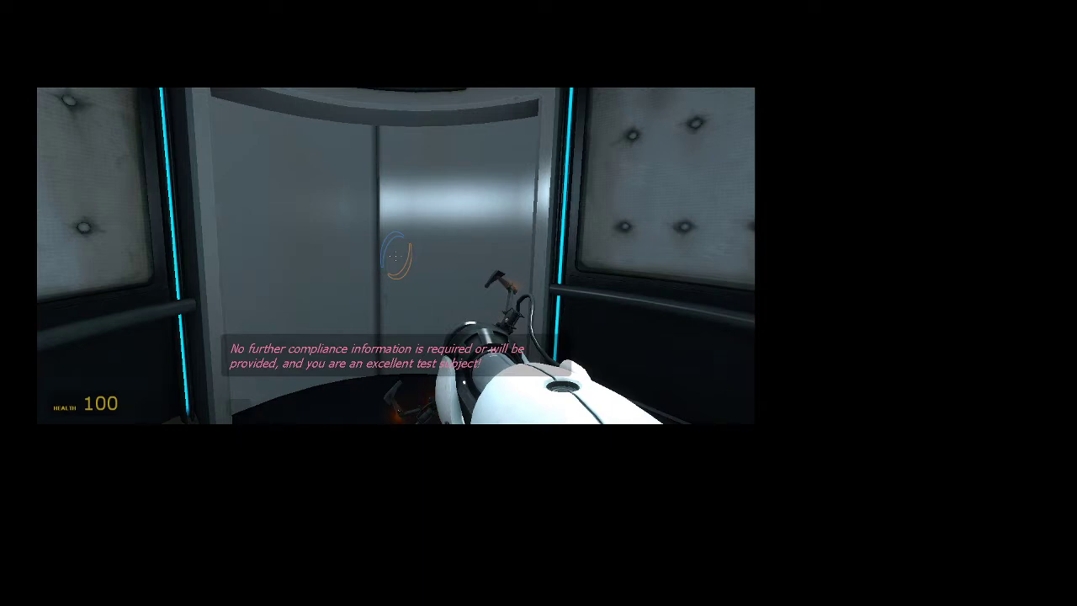
mouse_move(395, 252)
type("ent_create_portal_weight_box")
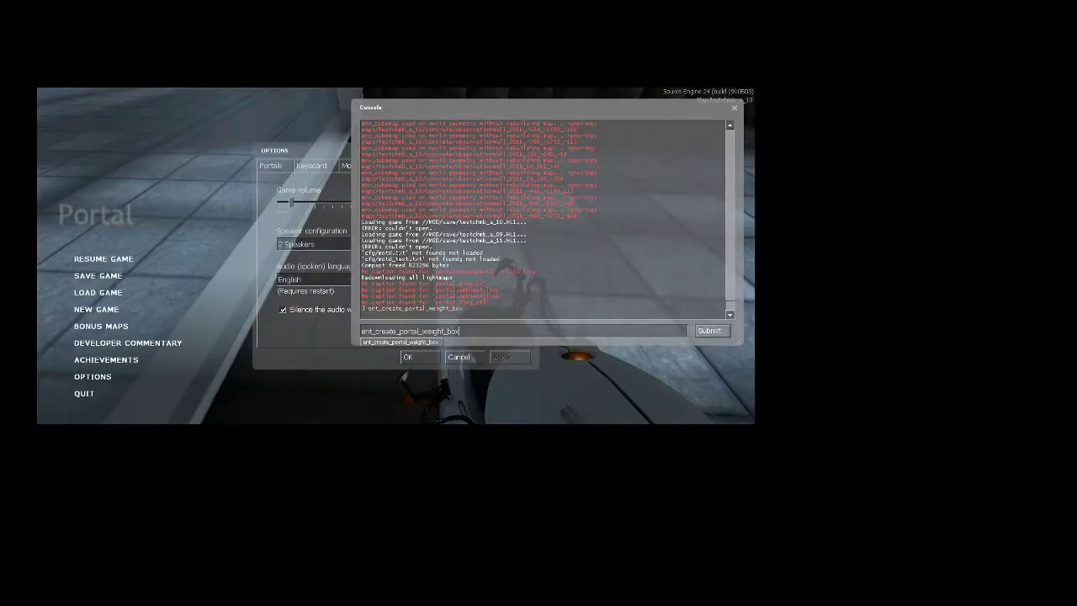
- Submit ent_create_portal_weight_box in the console to spawn a cube in the padded chamber
left_click(710, 330)
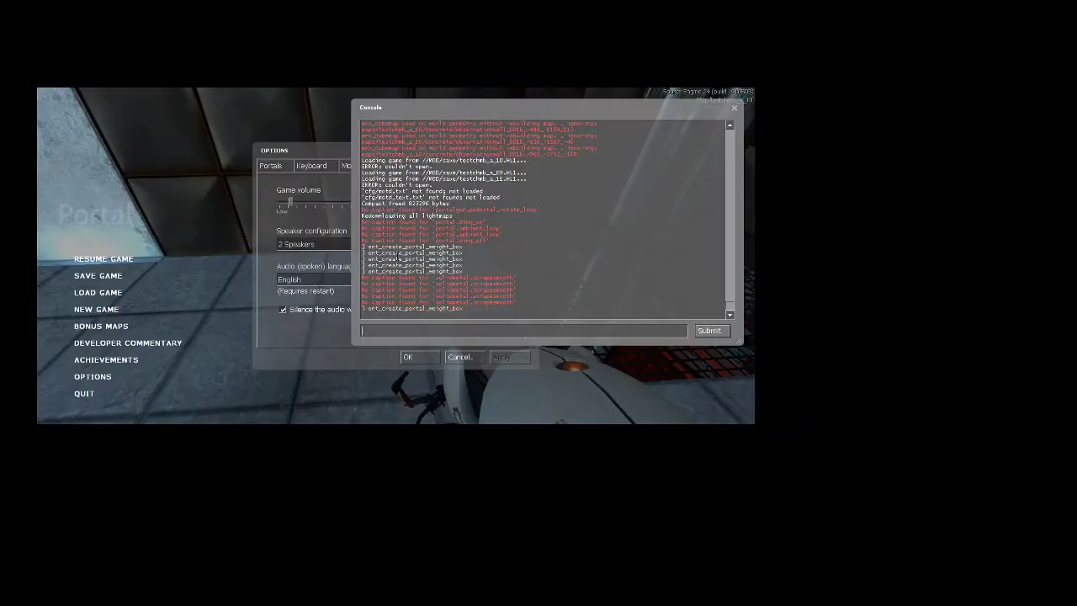
type("ent_create_portal_weight_box")
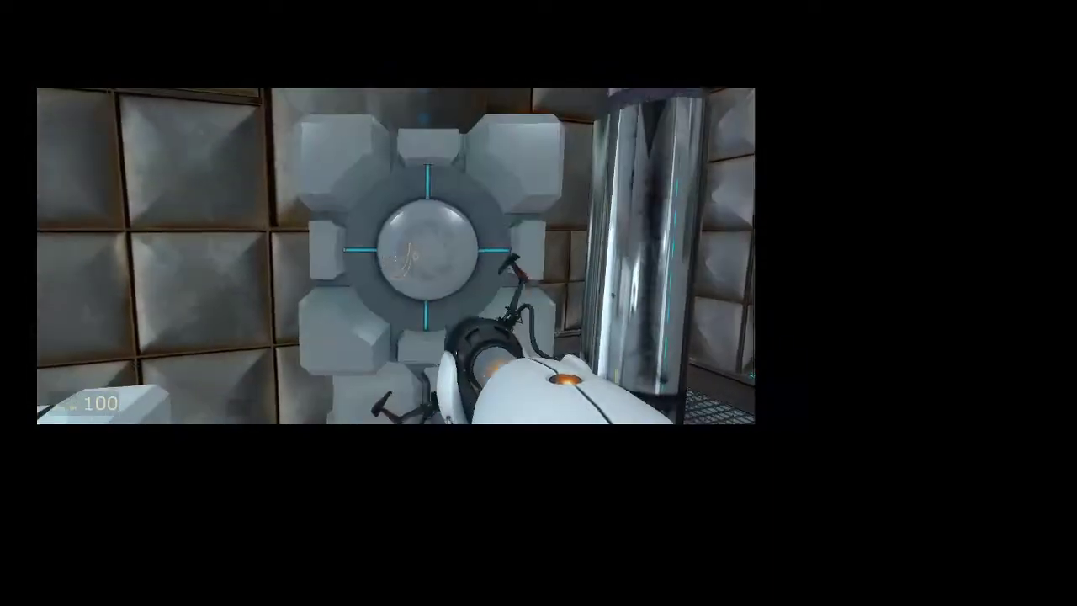
mouse_move(396, 252)
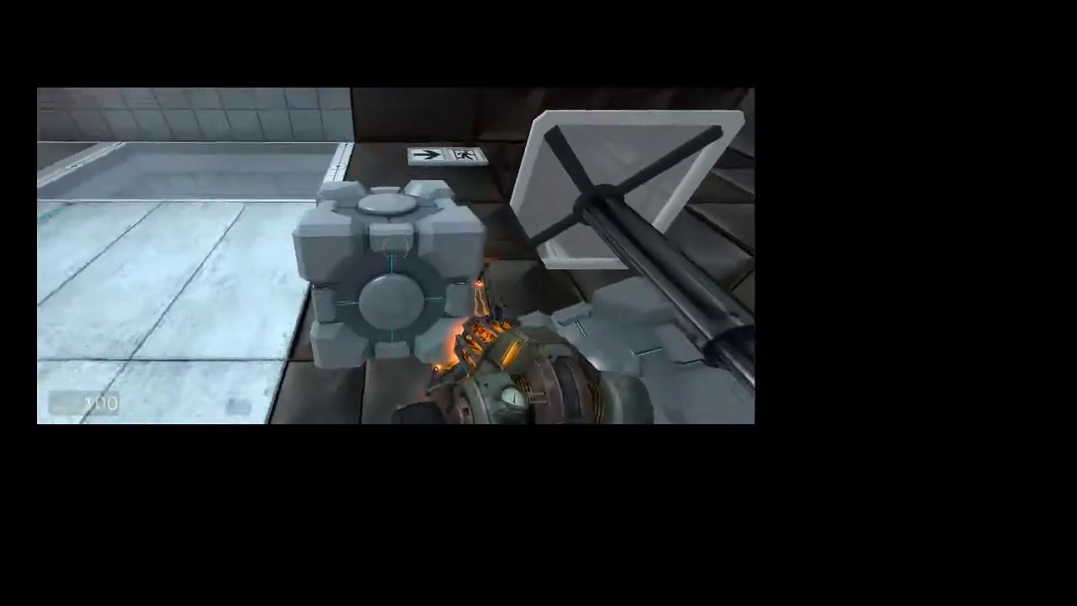
mouse_move(394, 252)
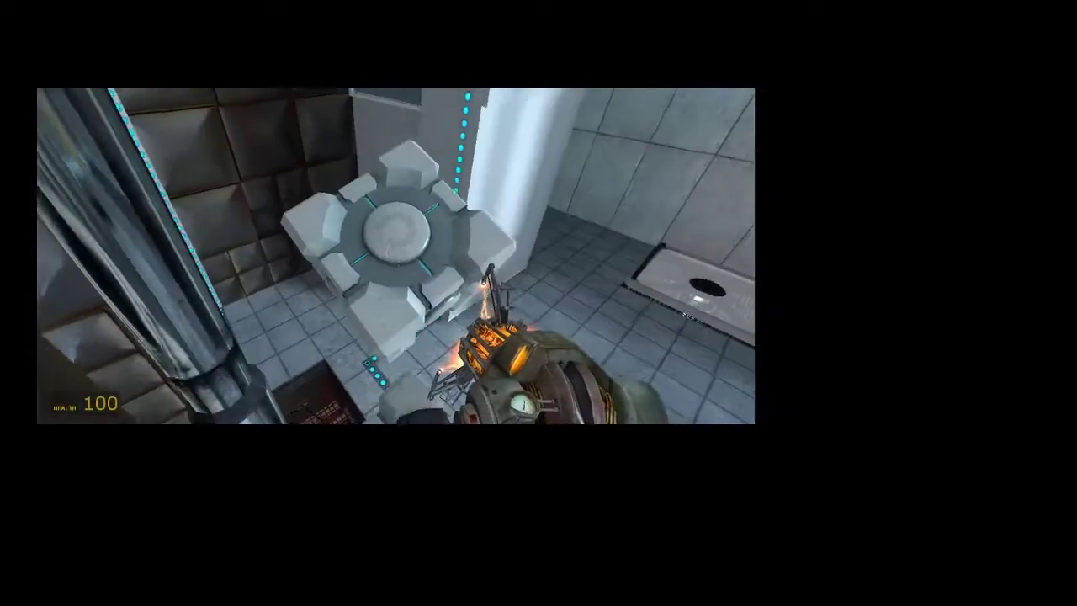
mouse_move(395, 252)
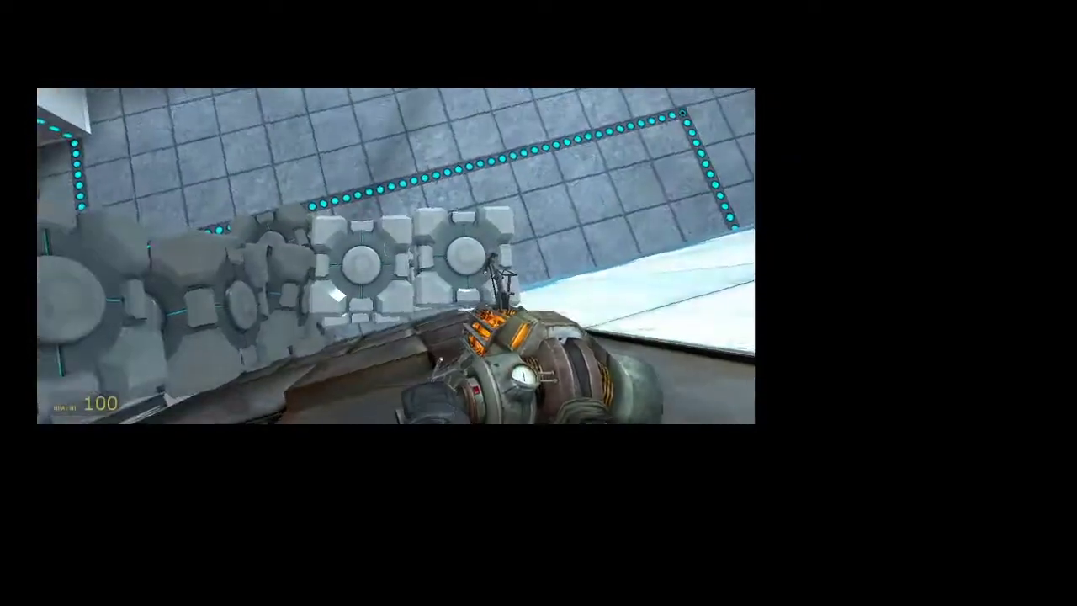
mouse_move(395, 261)
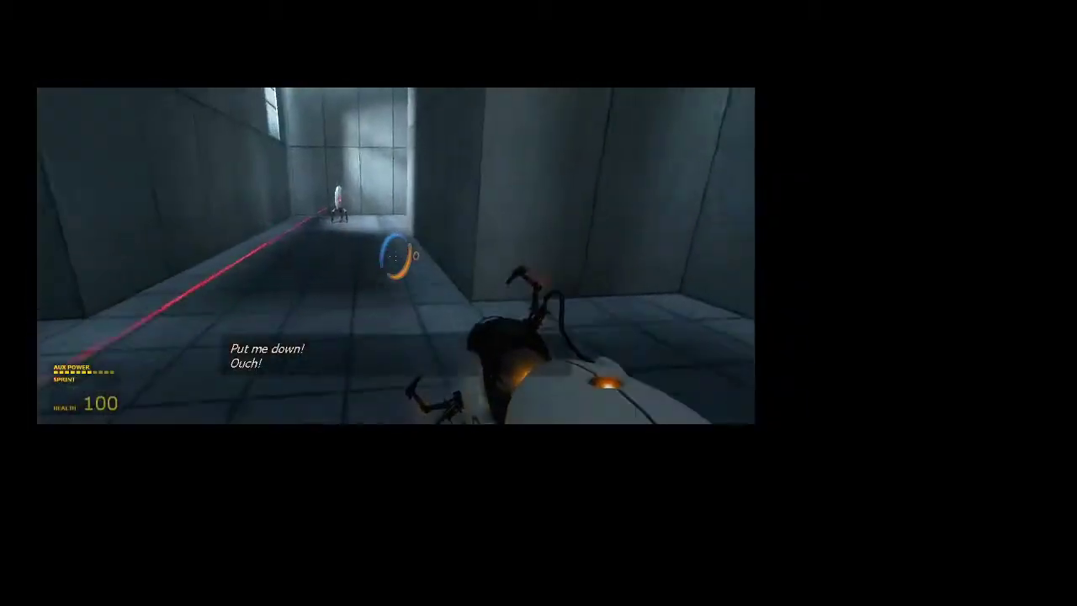
mouse_move(396, 261)
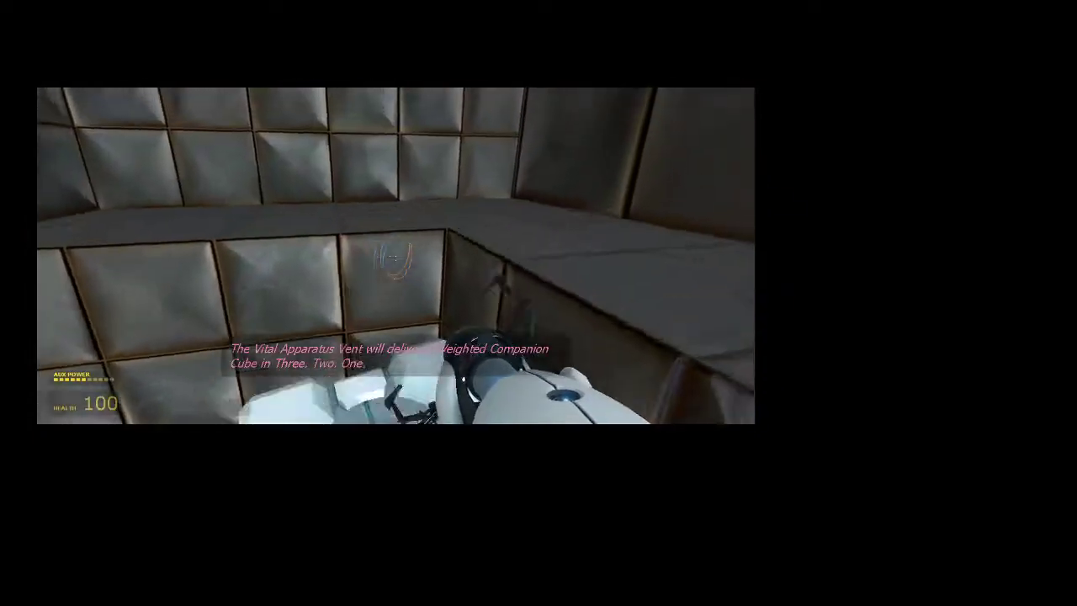
mouse_move(391, 256)
type("ent_create_portal_com")
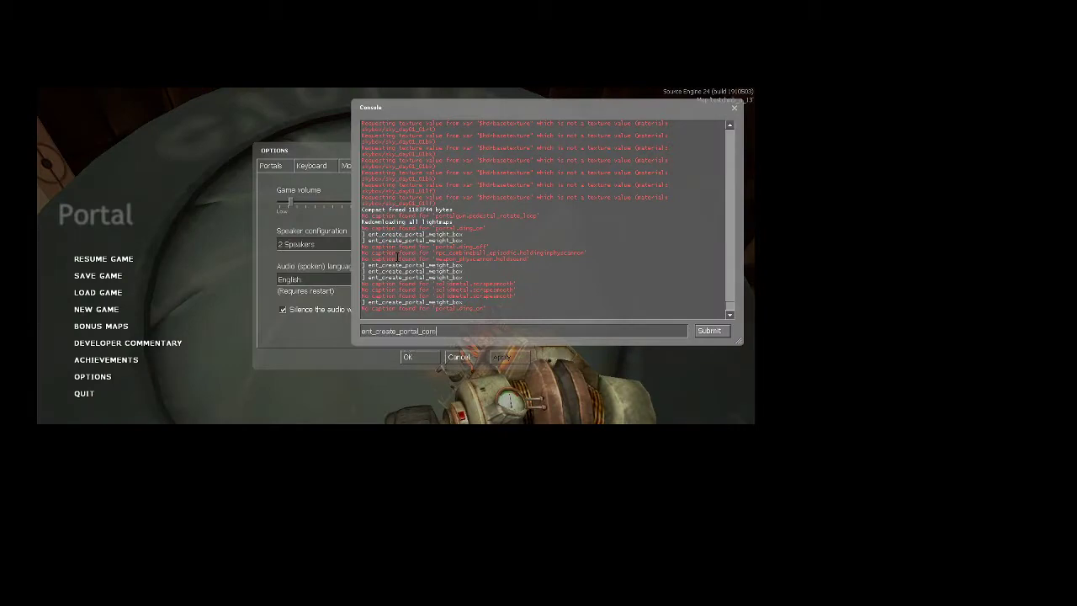
- Enter companion cube and weight box spawn commands in the console and submit them
type("panion_cu")
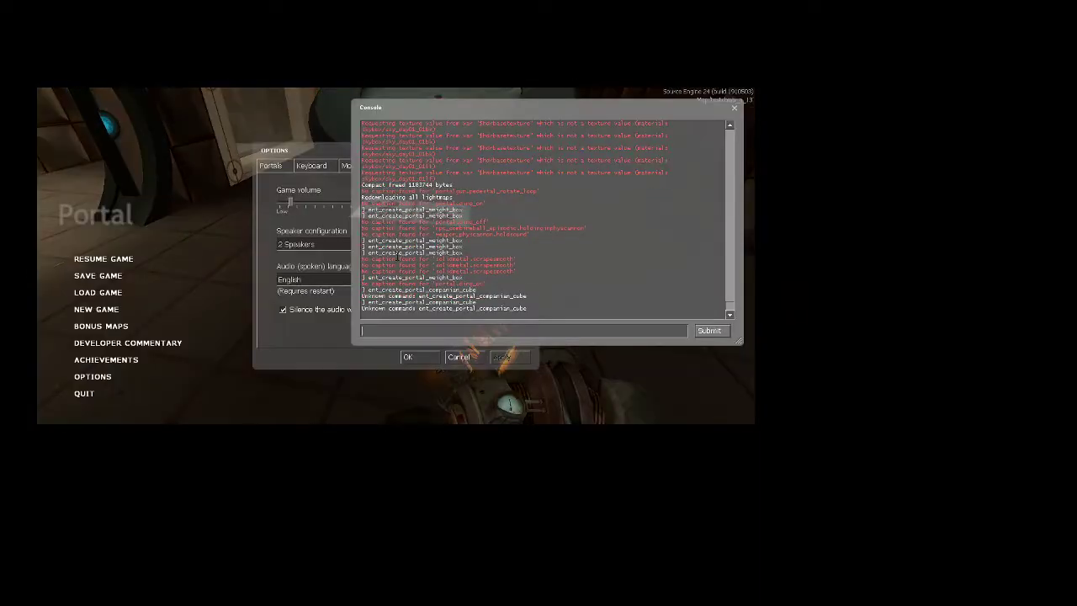
type("ent_create_portal_weight_bo")
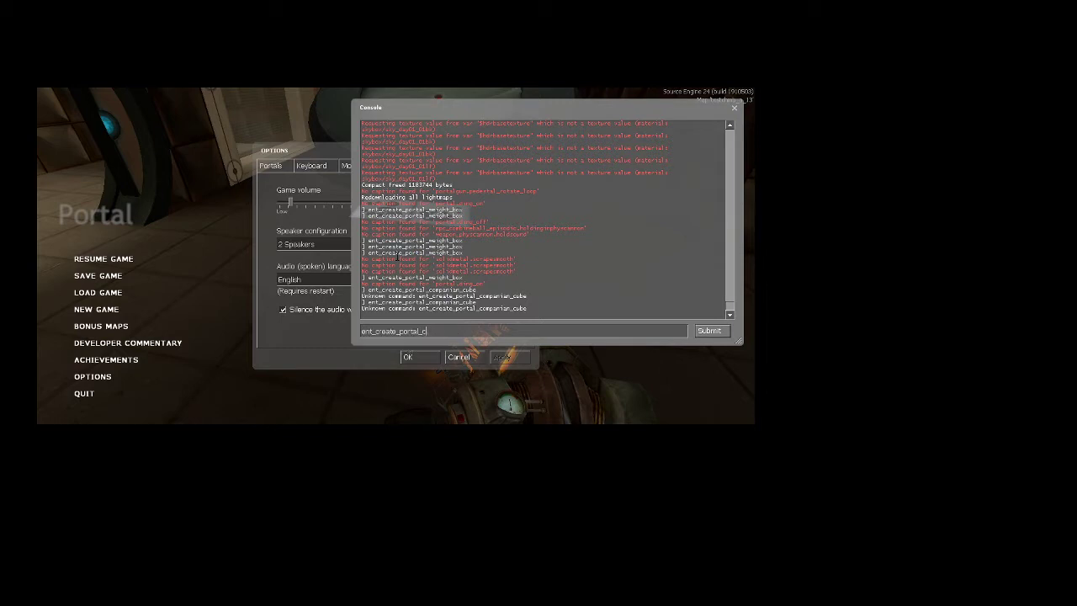
type("me")
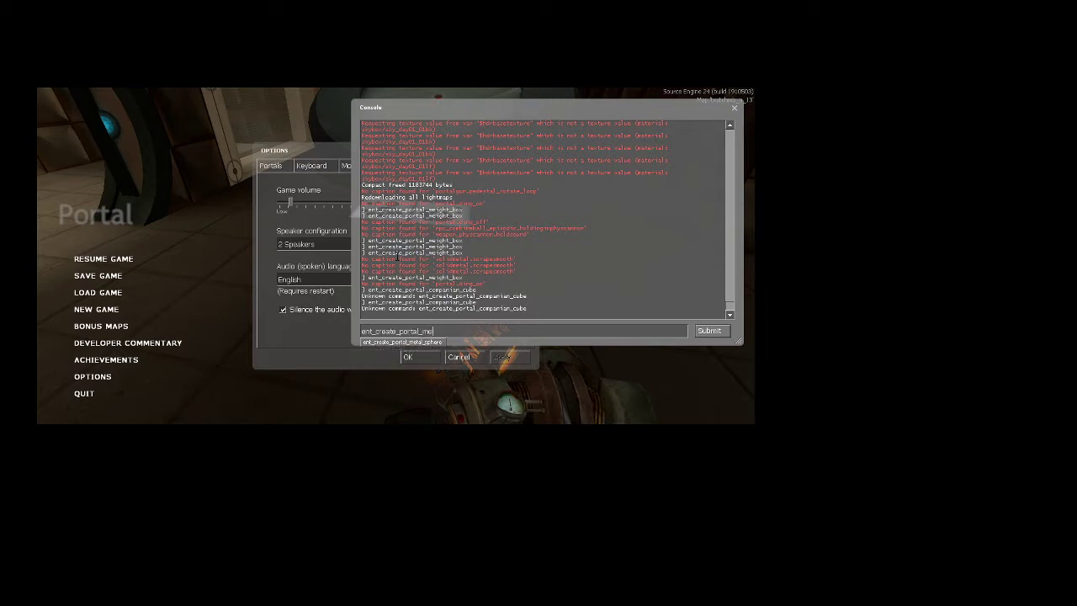
left_click(710, 330)
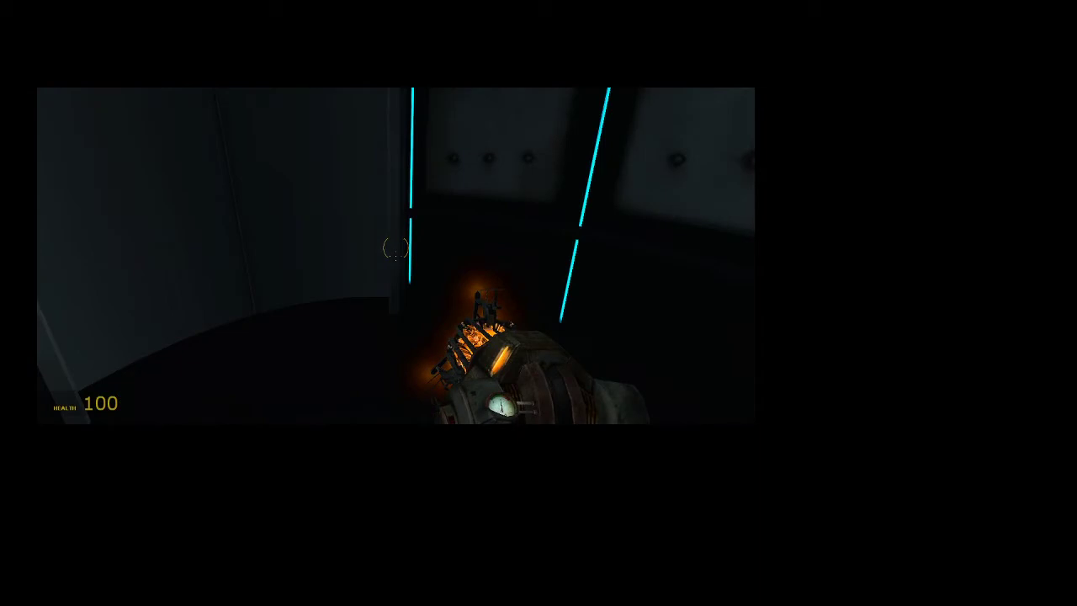
mouse_move(395, 253)
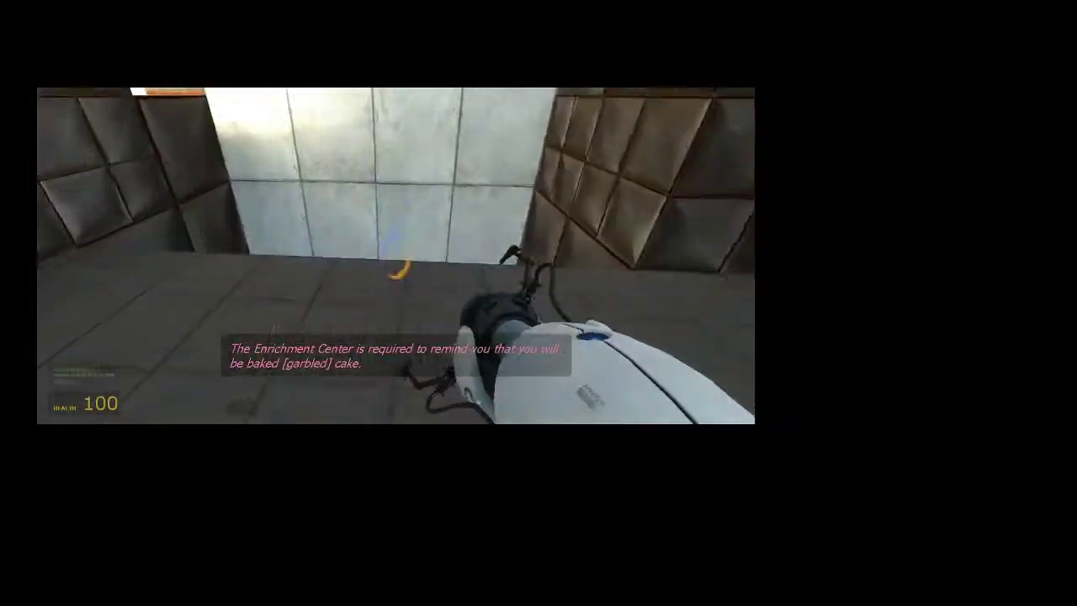
mouse_move(395, 252)
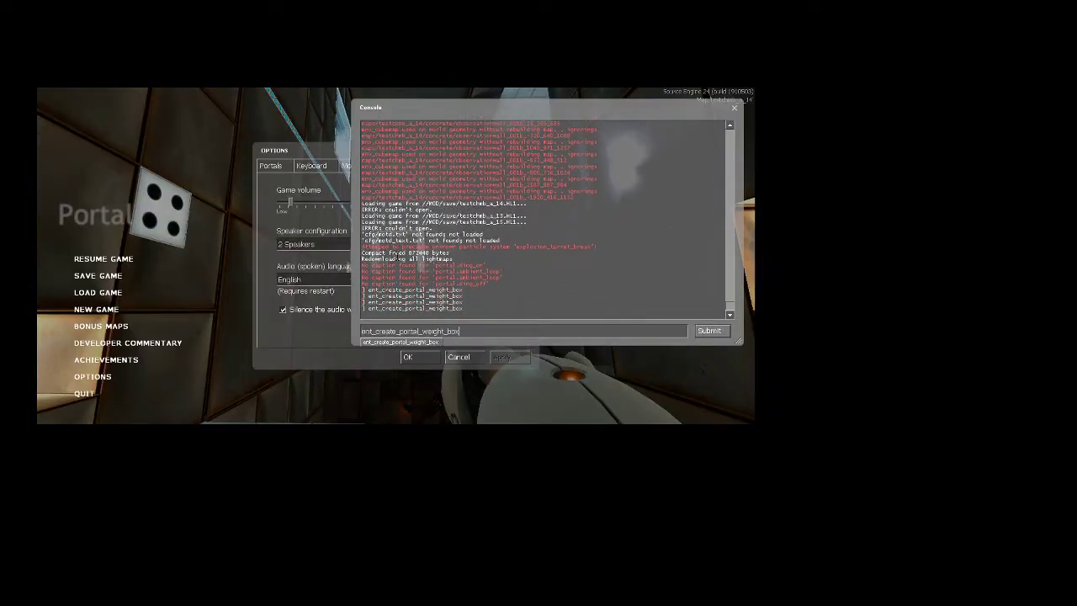
- Submit the weighted storage box spawn command in the console
left_click(710, 330)
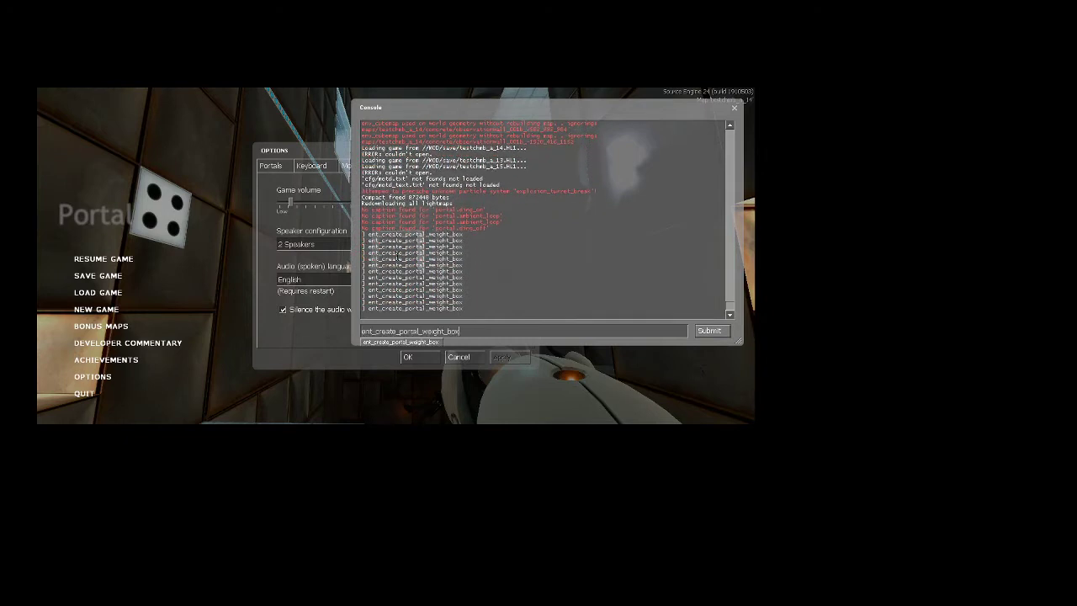
left_click(710, 329)
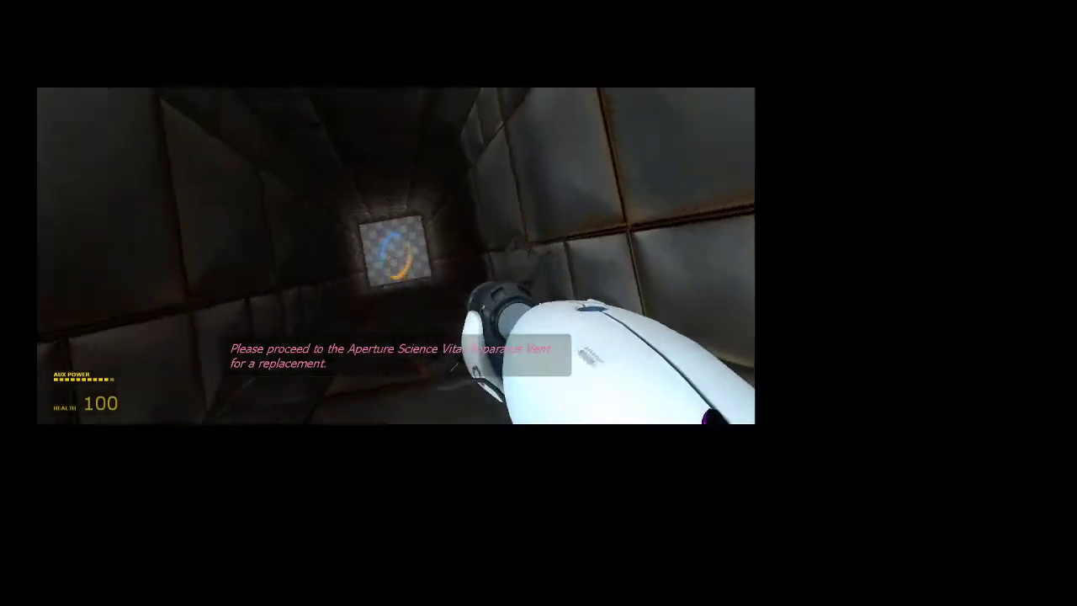
mouse_move(396, 253)
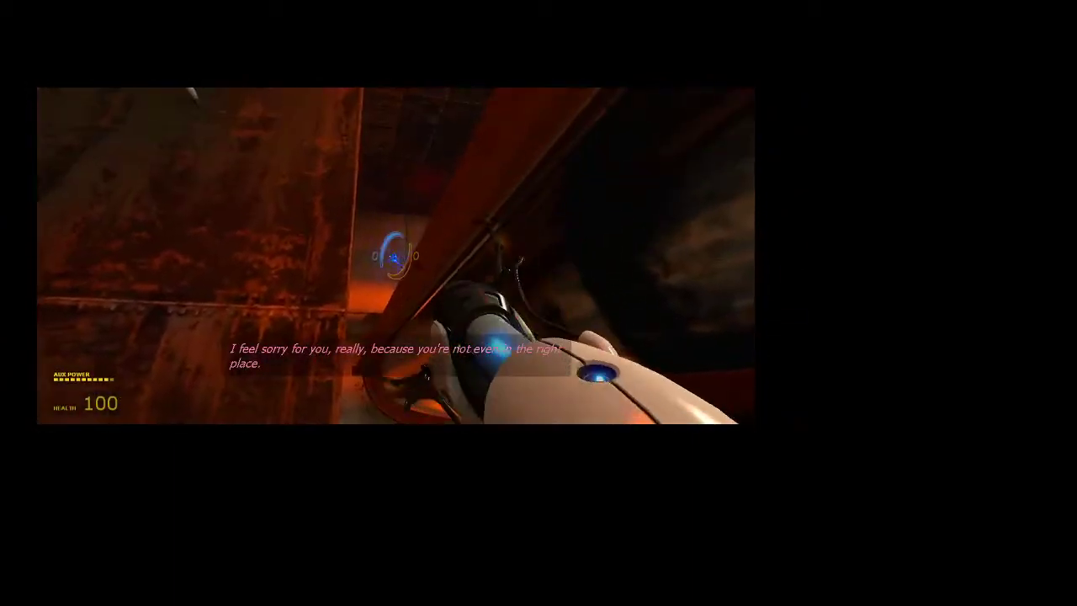
mouse_move(396, 253)
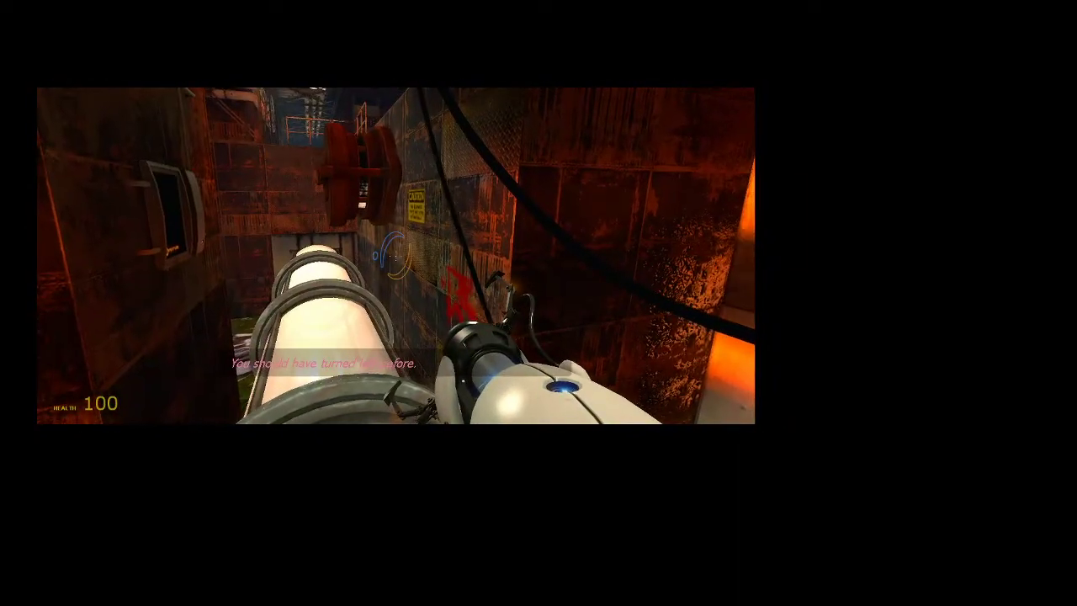
mouse_move(395, 252)
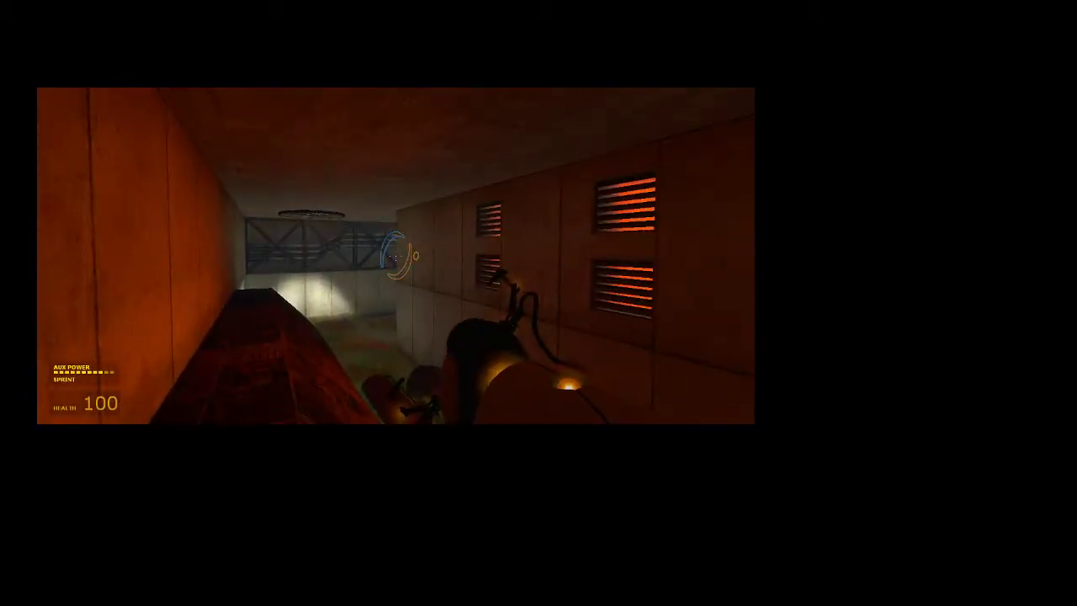
mouse_move(396, 252)
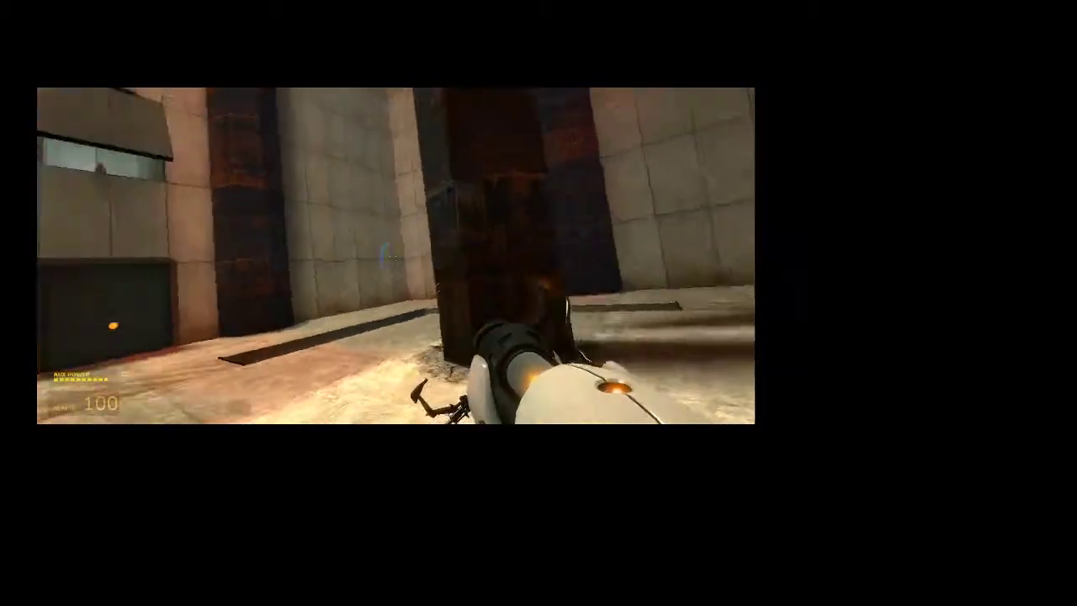
mouse_move(387, 253)
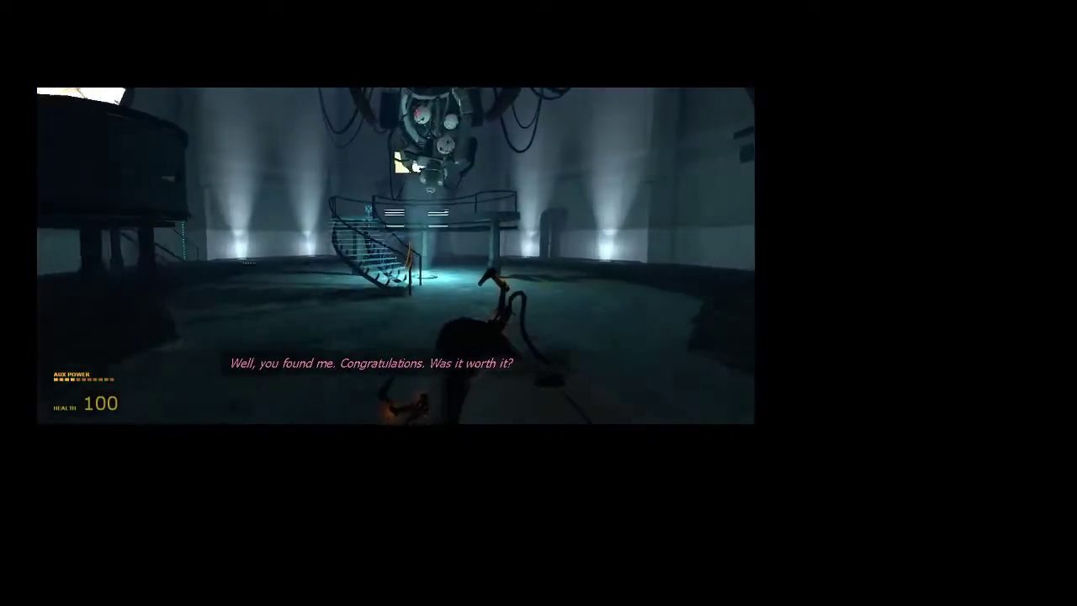
mouse_move(395, 253)
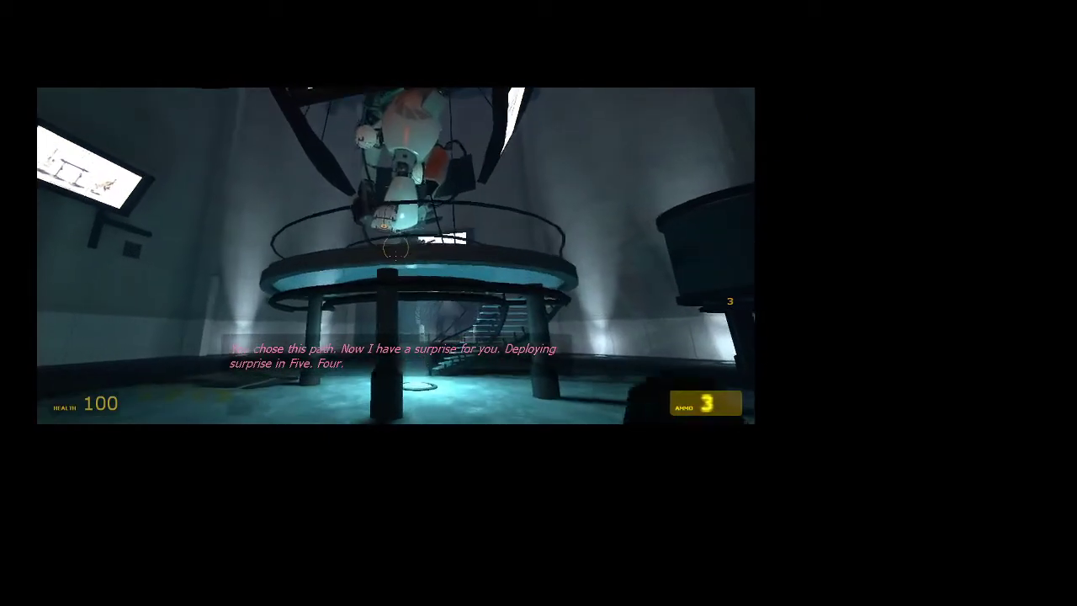
- Enter the 'phys' physics command in the developer console over the paused boss chamber
left_click(395, 252)
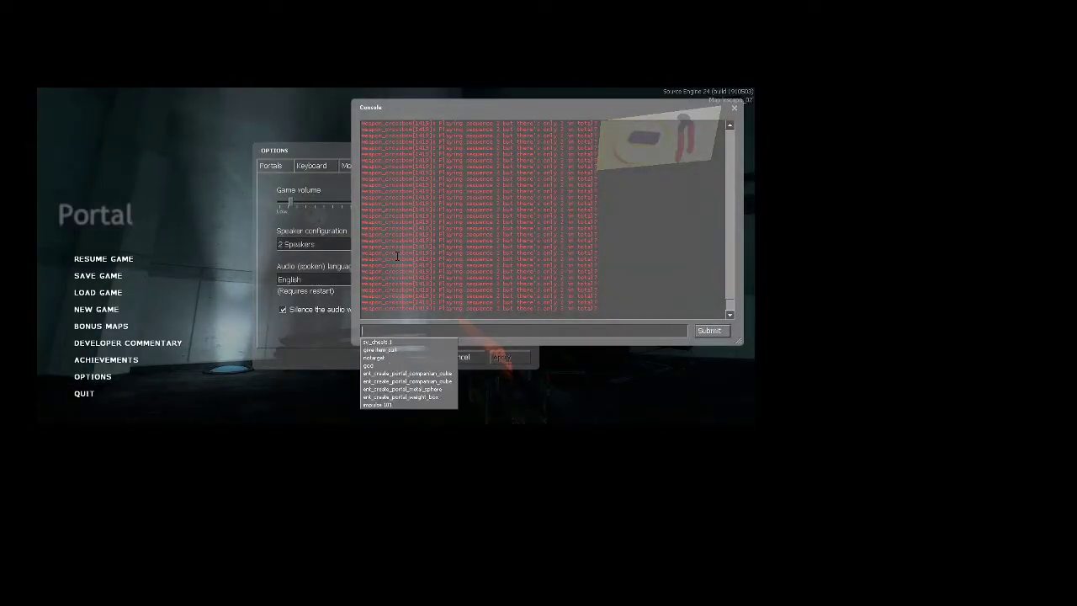
type("phys")
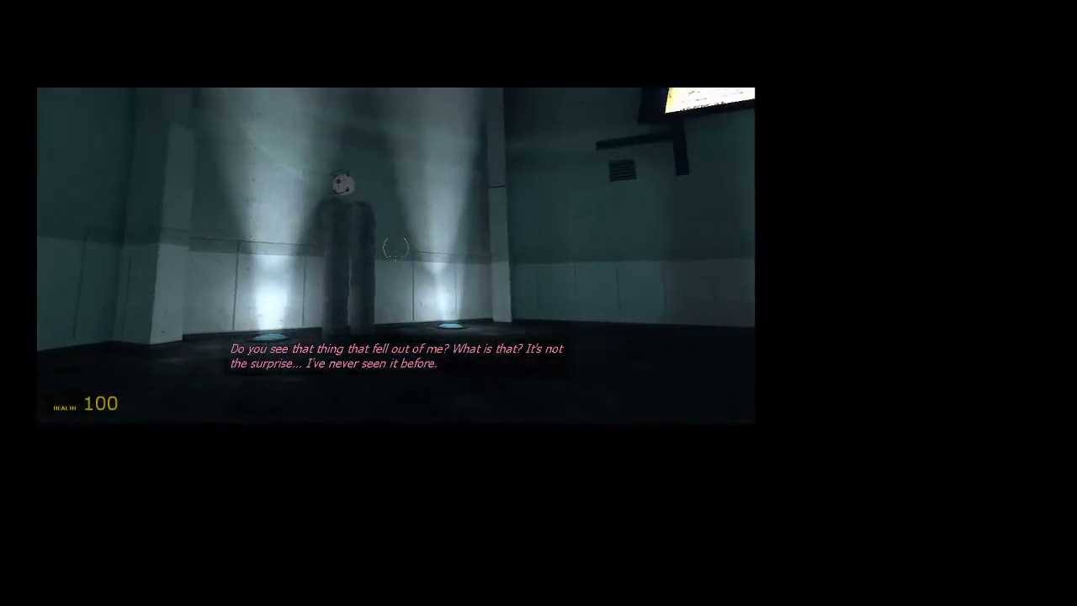
mouse_move(396, 253)
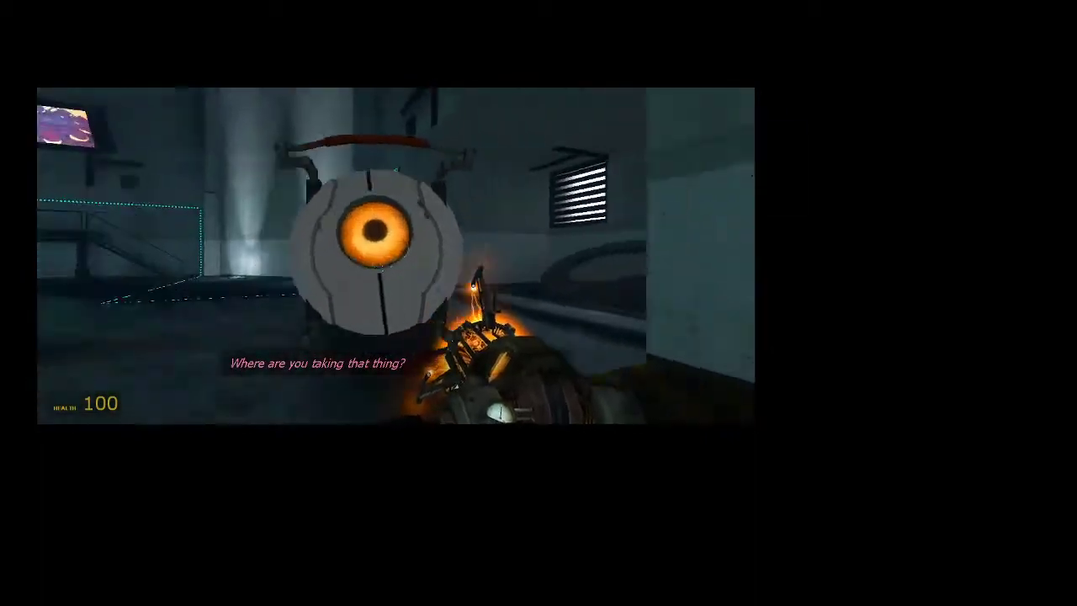
mouse_move(387, 252)
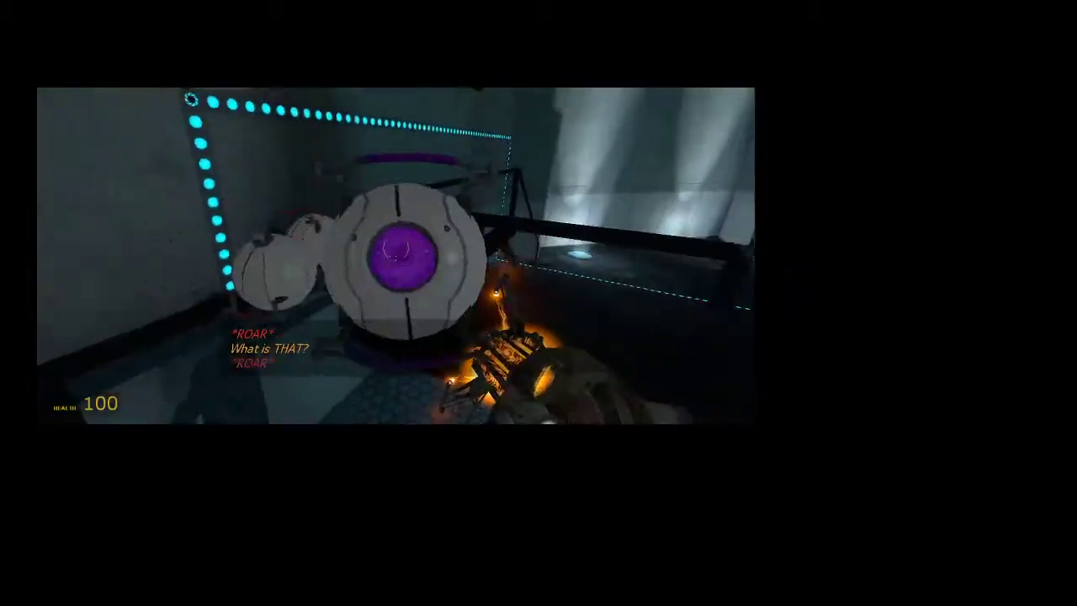
mouse_move(395, 253)
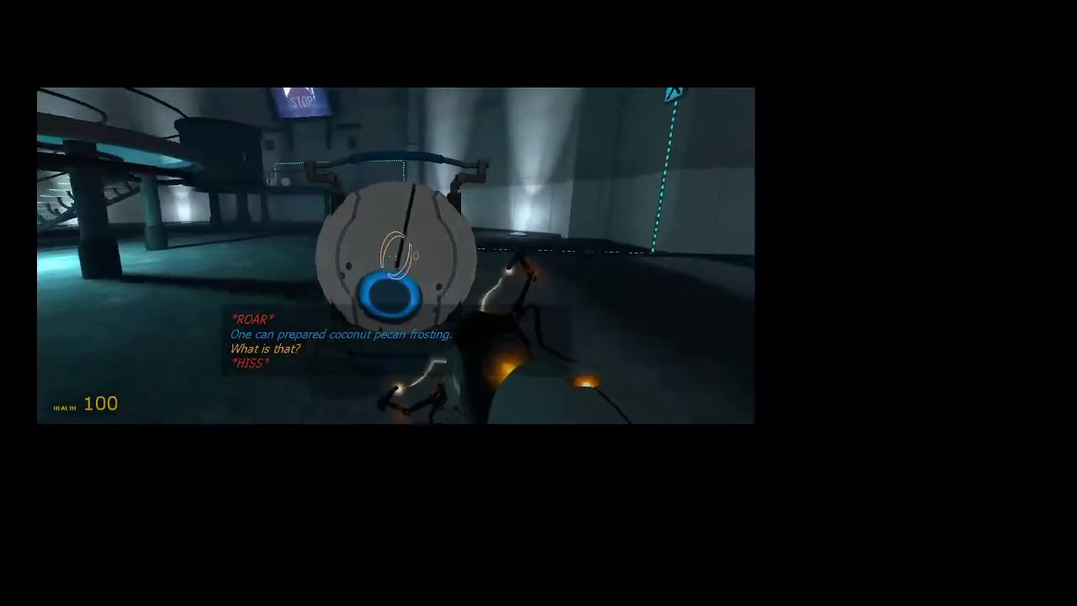
mouse_move(396, 252)
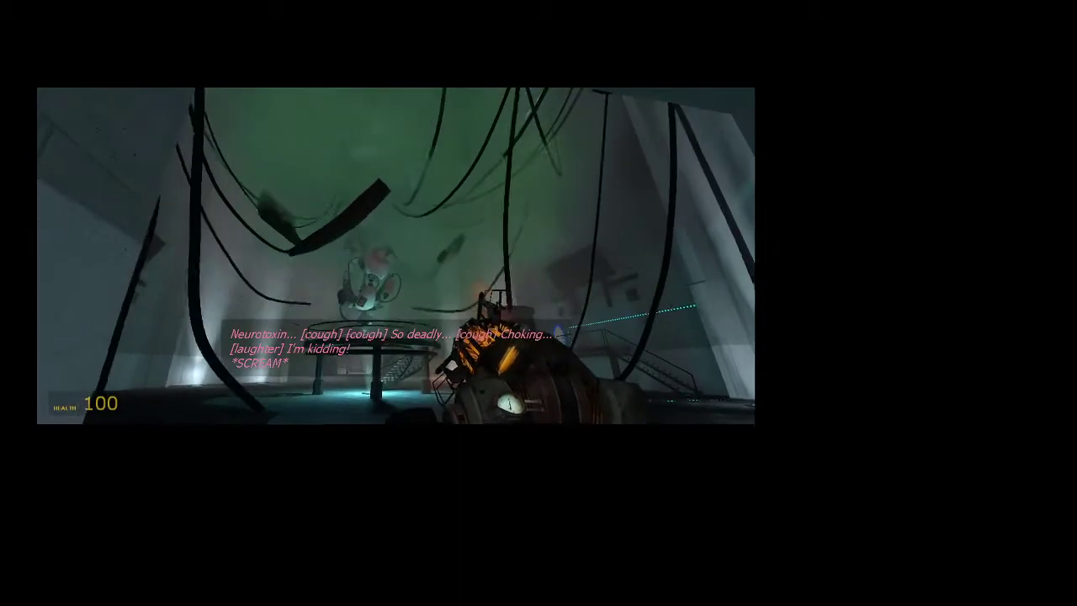
mouse_move(395, 253)
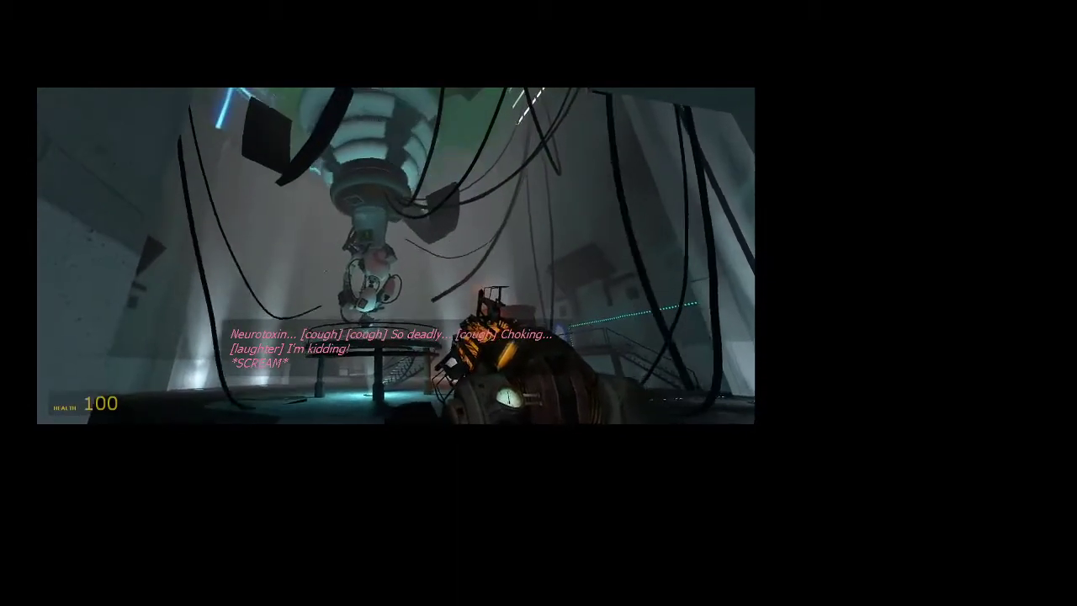